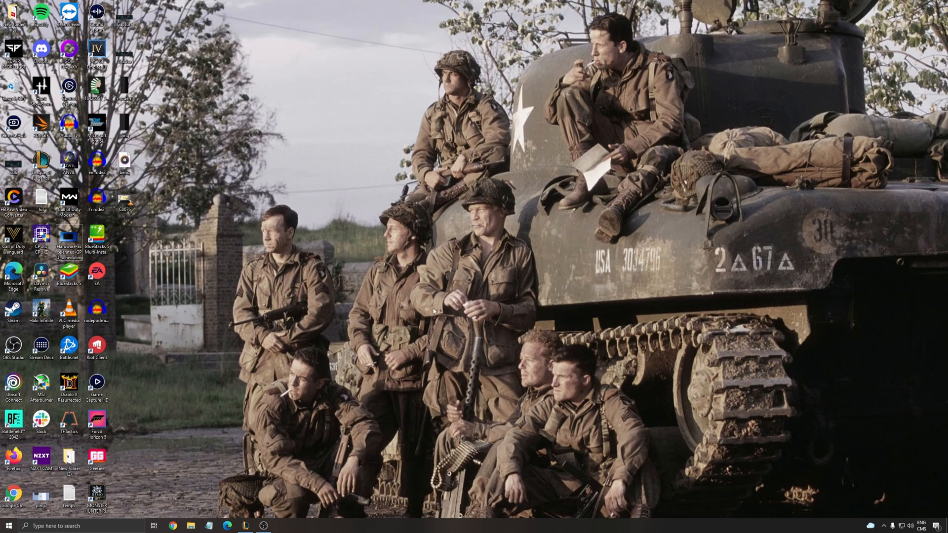
pyautogui.moveTo(469, 308)
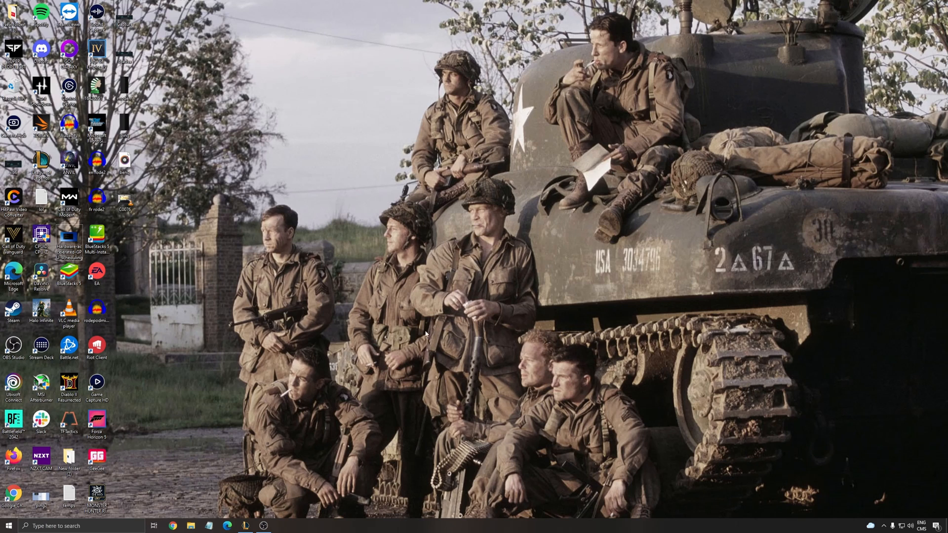
pyautogui.moveTo(298, 432)
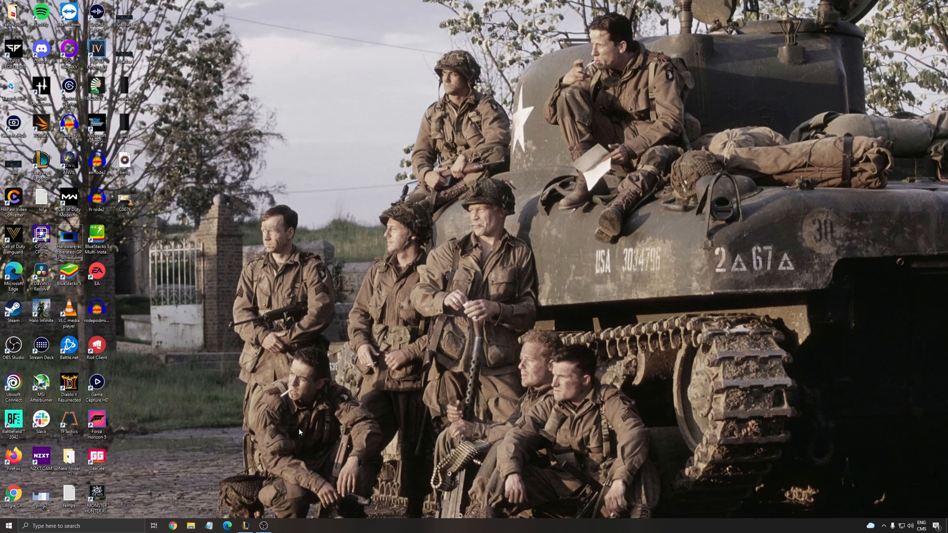
pyautogui.moveTo(275, 434)
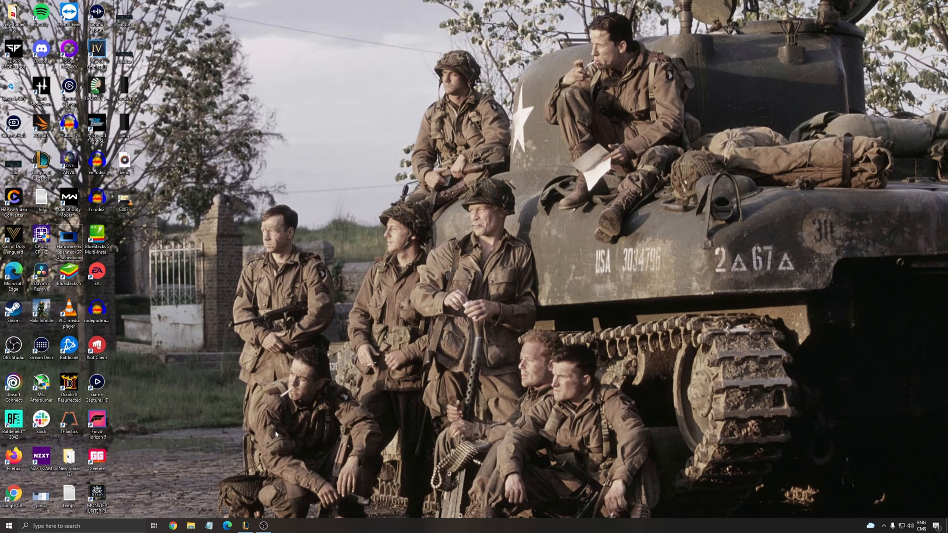
pyautogui.moveTo(273, 429)
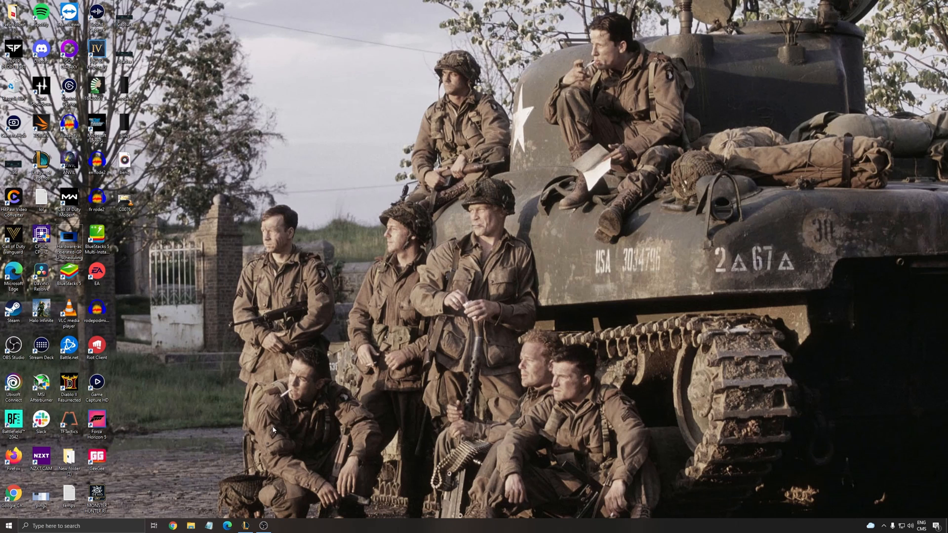
pyautogui.moveTo(323, 441)
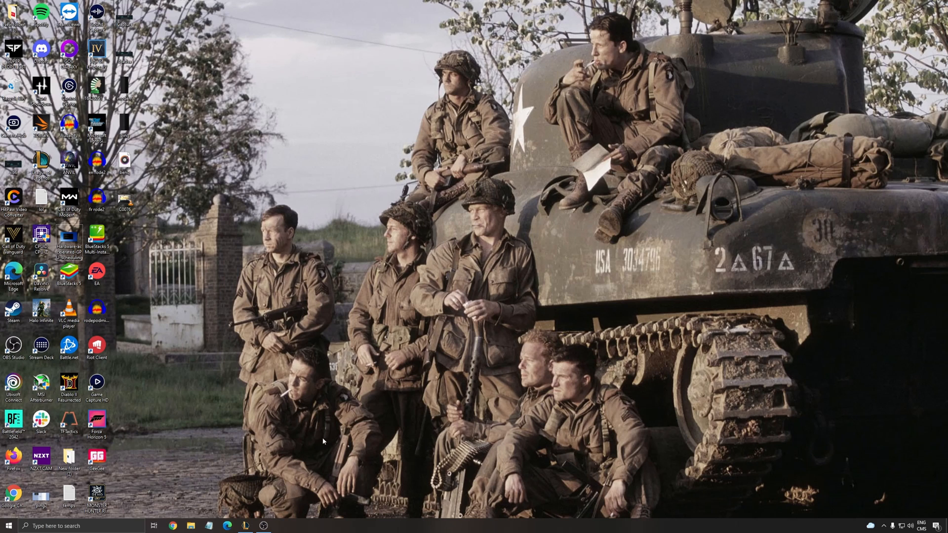
pyautogui.moveTo(291, 435)
pyautogui.write('game')
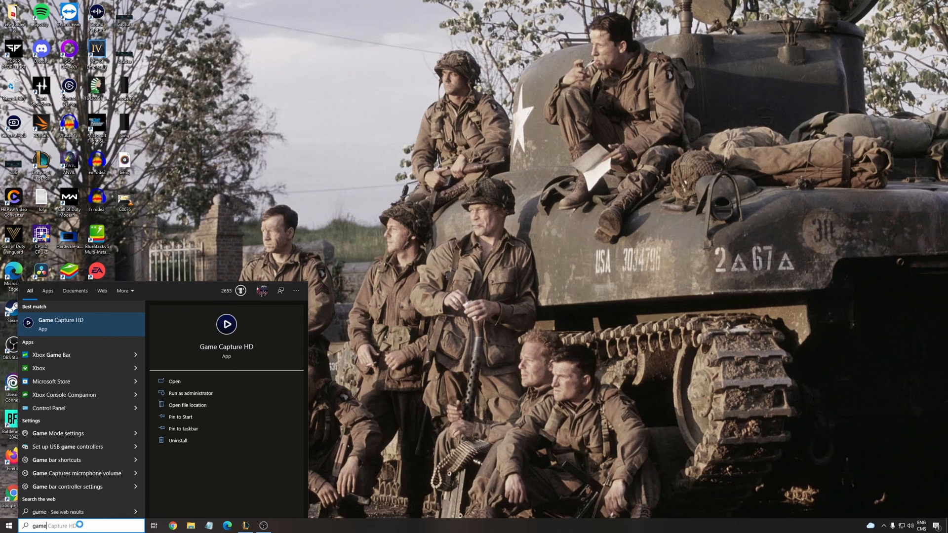
# Step: Open Windows Game Mode settings to confirm Game Mode is on
pyautogui.click(58, 433)
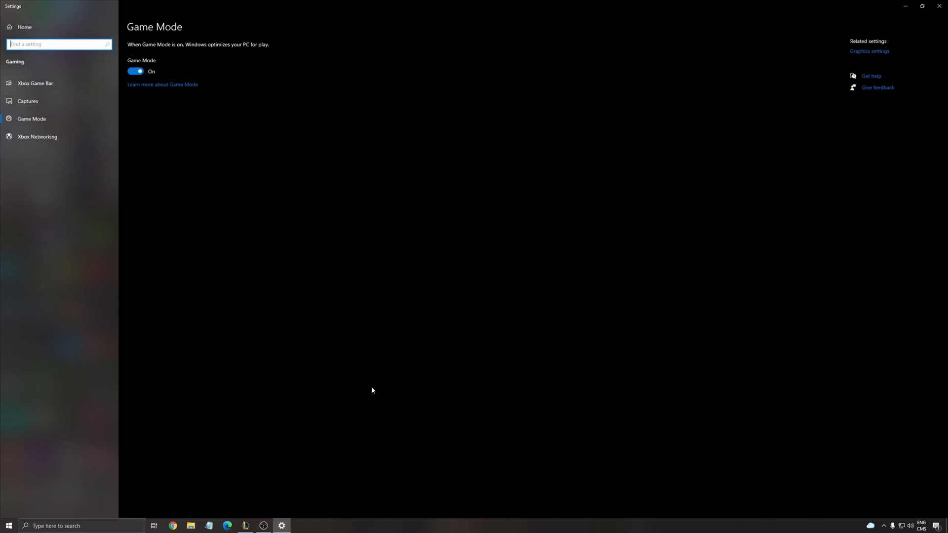
pyautogui.moveTo(454, 144)
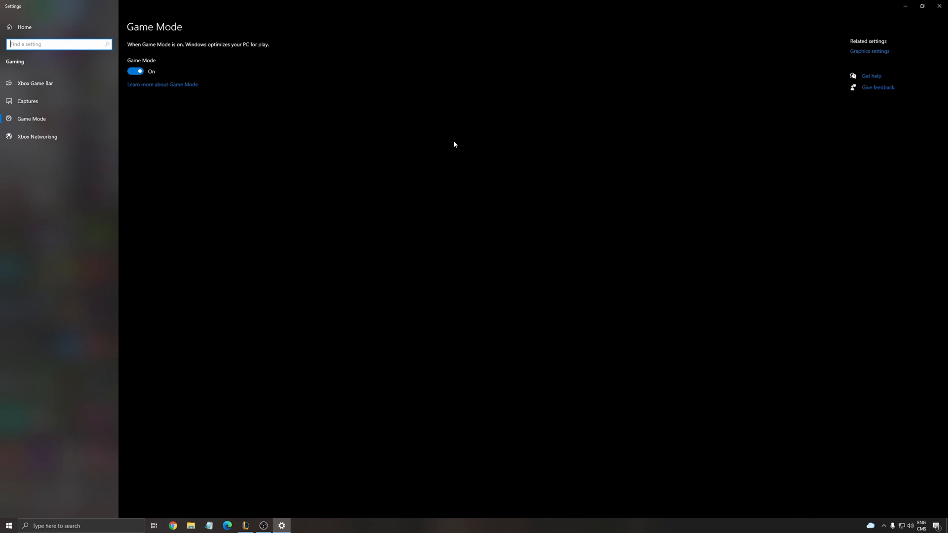
pyautogui.moveTo(165, 56)
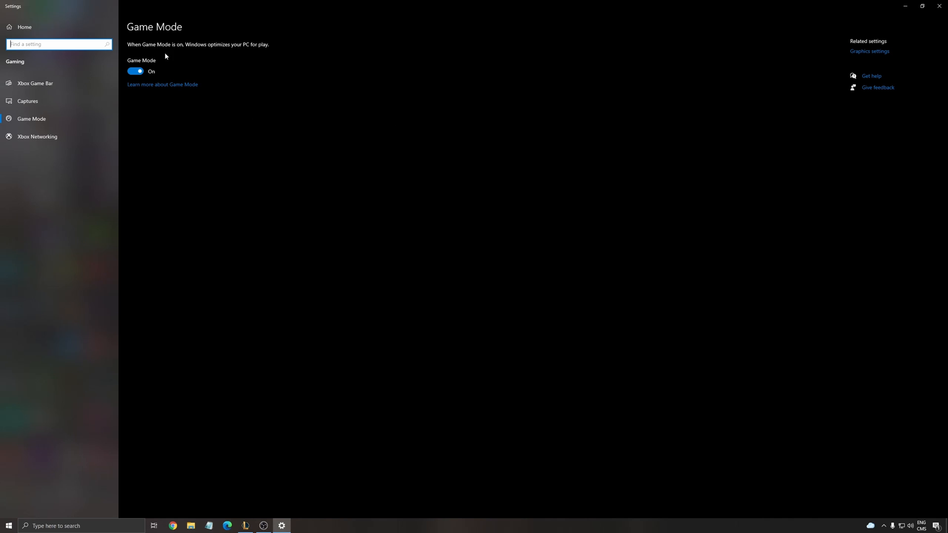
# Step: Go to the Xbox Game Bar page to confirm the Game Bar is off
pyautogui.click(36, 83)
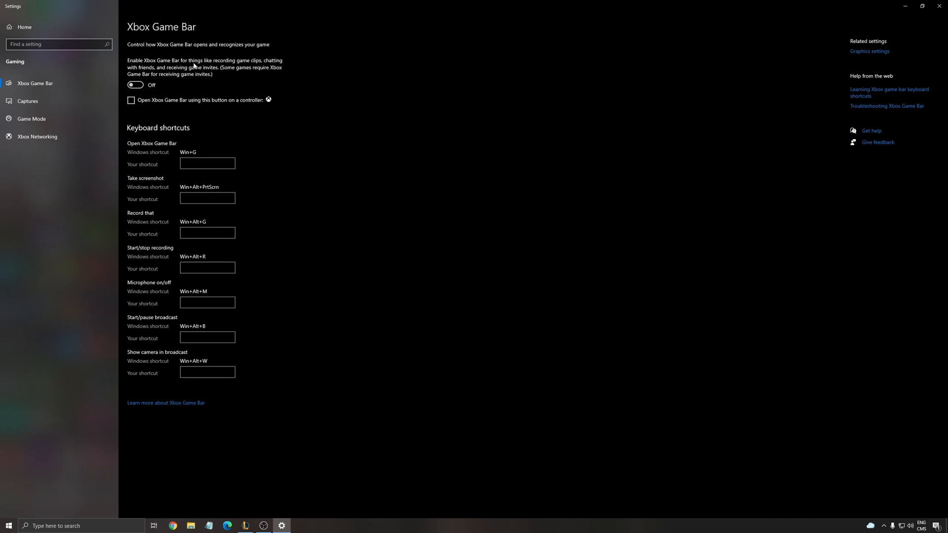
pyautogui.moveTo(335, 121)
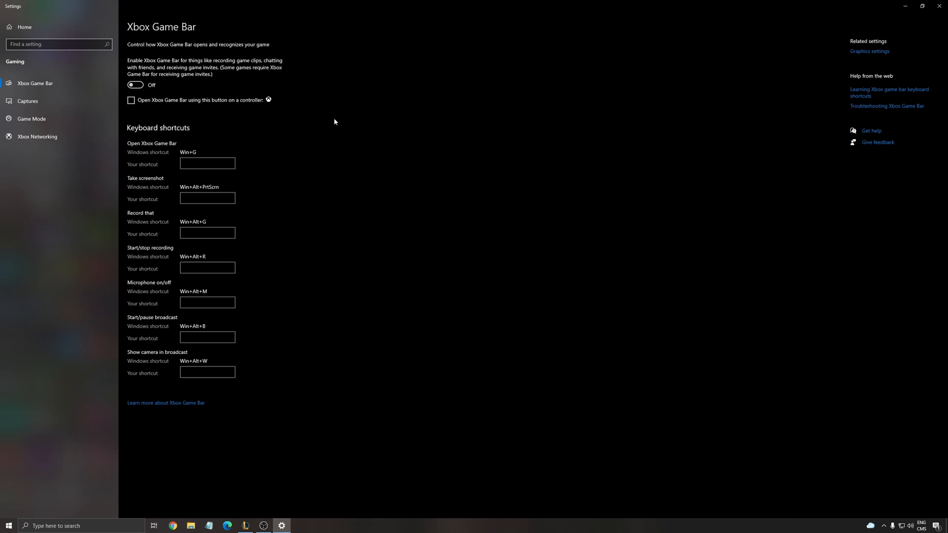
# Step: Go to the Captures page to confirm background recording and audio are off
pyautogui.click(28, 100)
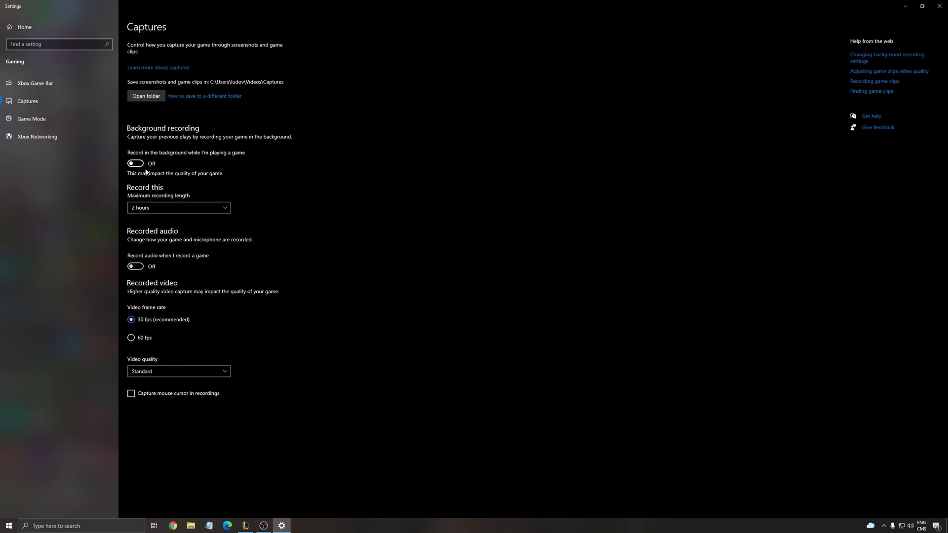
pyautogui.moveTo(869, 24)
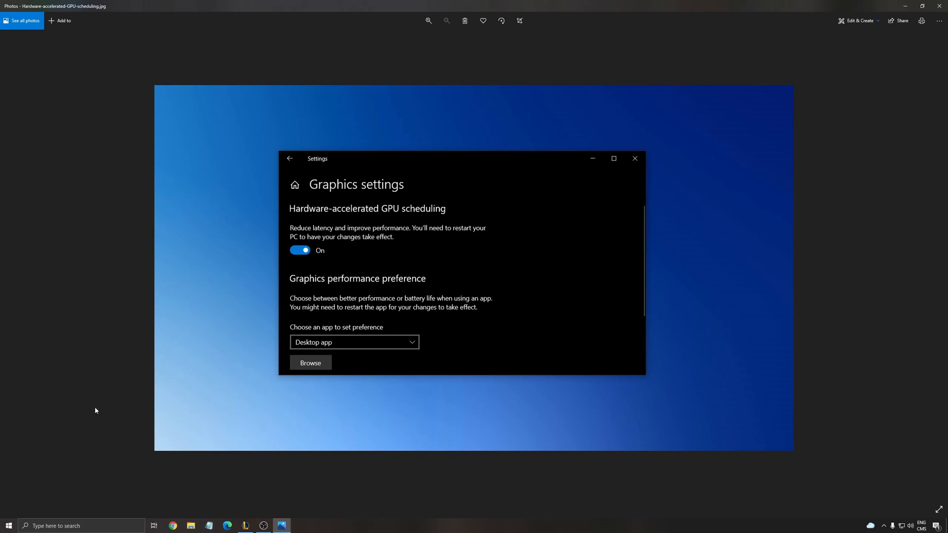
pyautogui.moveTo(588, 316)
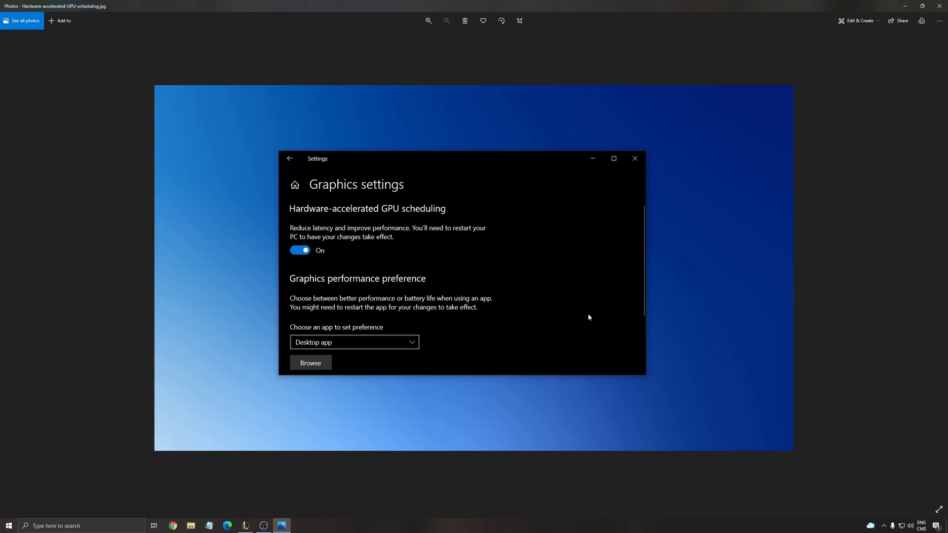
pyautogui.moveTo(561, 293)
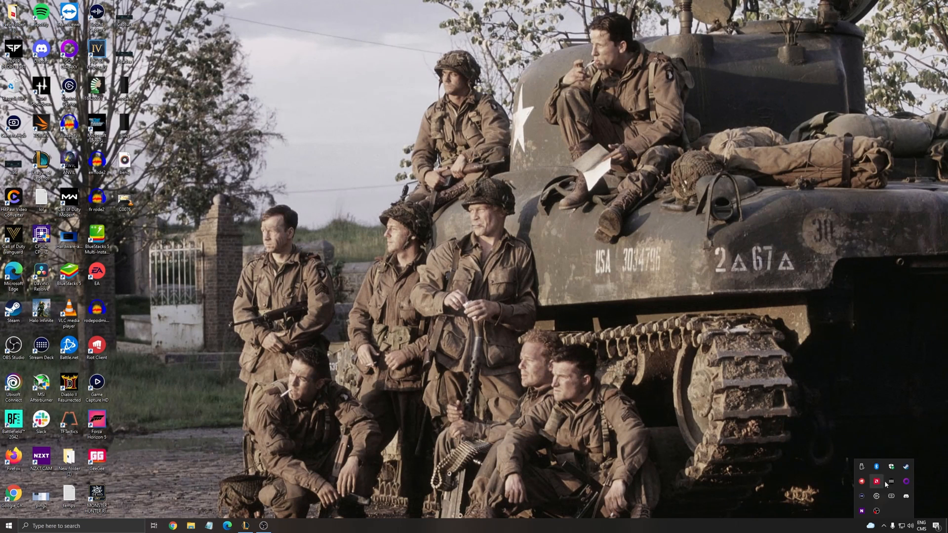
pyautogui.moveTo(876, 481)
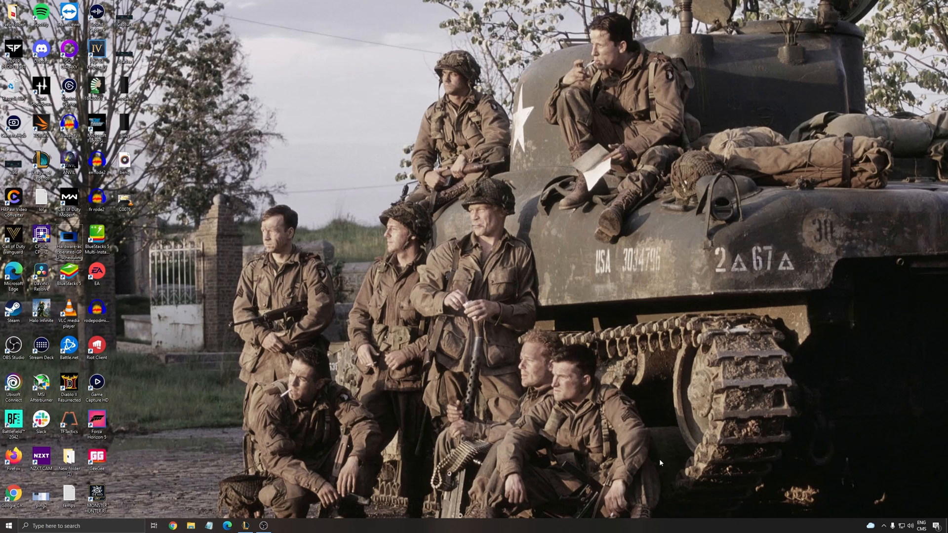
pyautogui.moveTo(565, 367)
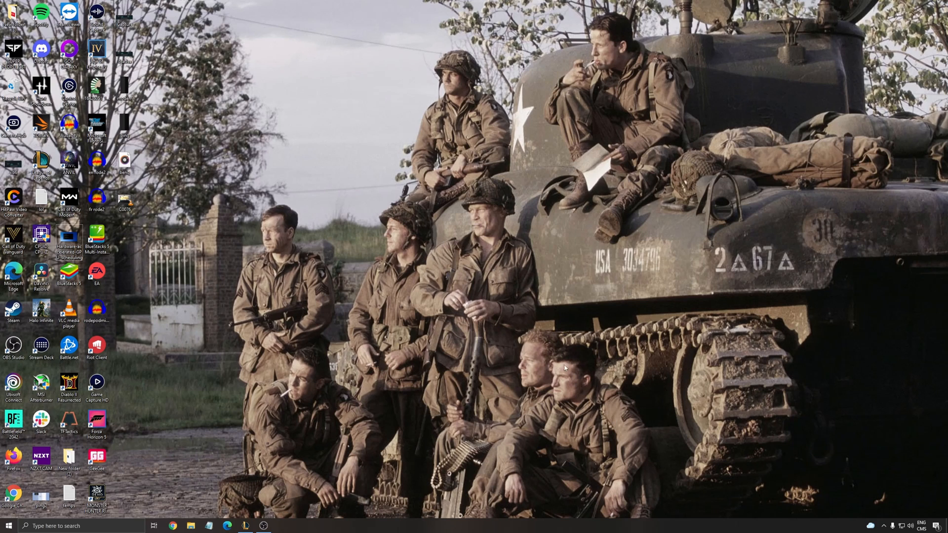
# Step: Search 'ener' for power options and reveal the High performance plan
pyautogui.write('ener')
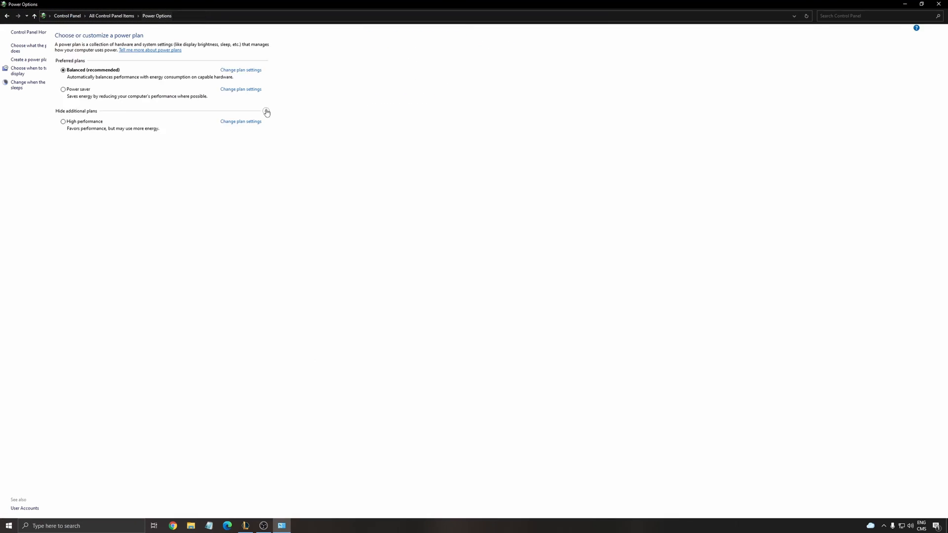
pyautogui.click(266, 112)
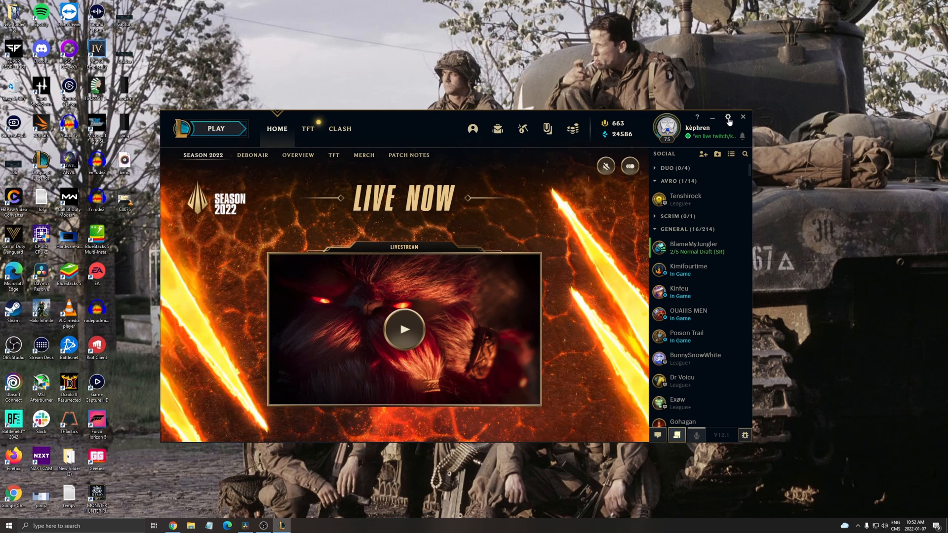
# Step: Open the client Settings on the General page with Low Spec Mode enabled
pyautogui.click(727, 117)
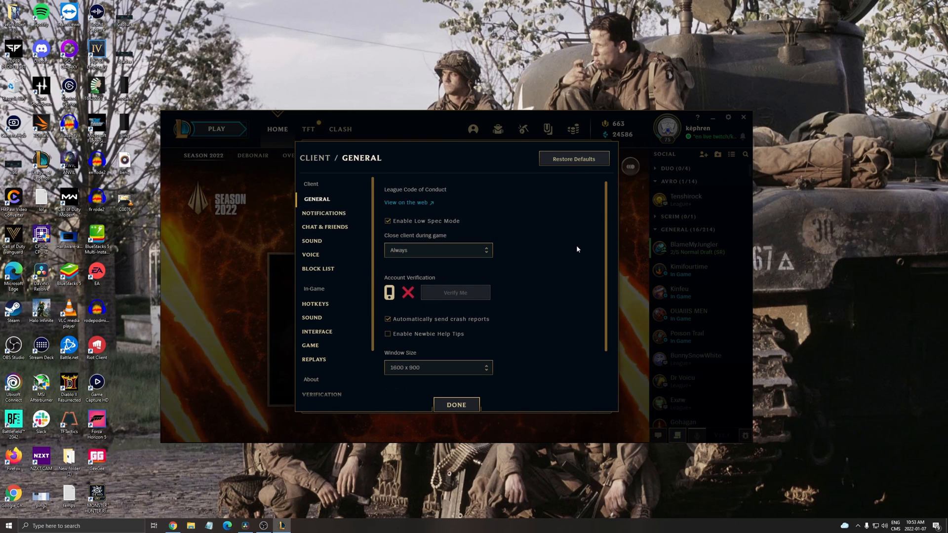
pyautogui.moveTo(667, 267)
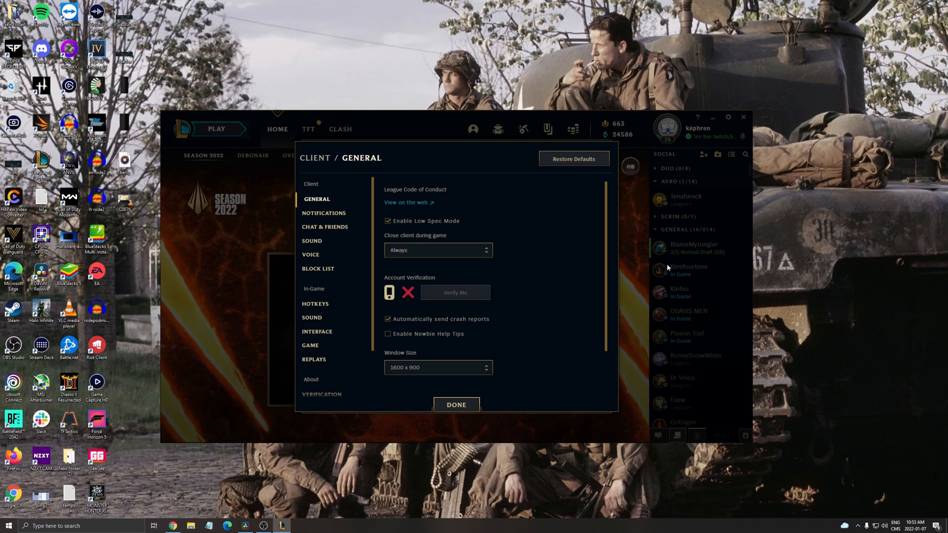
# Step: Scroll the General settings down to the Troubleshooting section
pyautogui.scroll(-3)
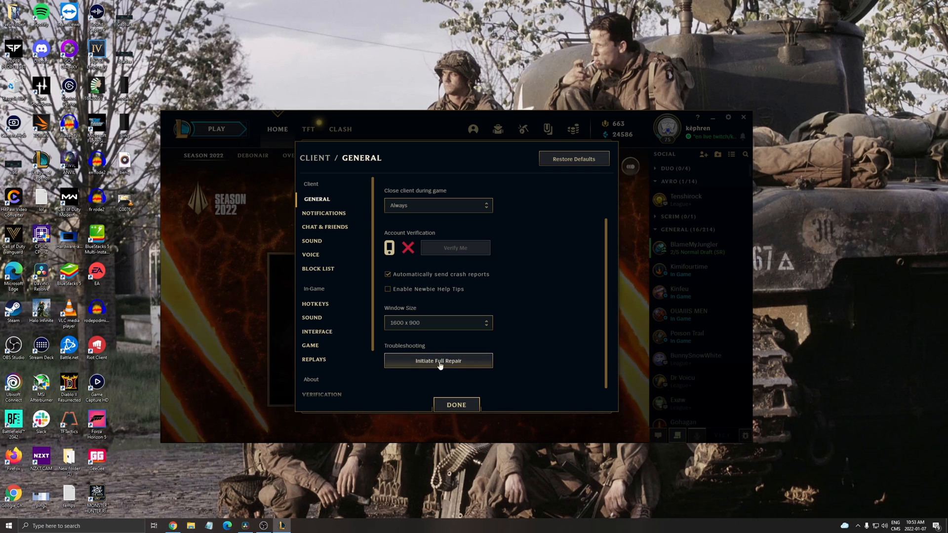
pyautogui.moveTo(545, 344)
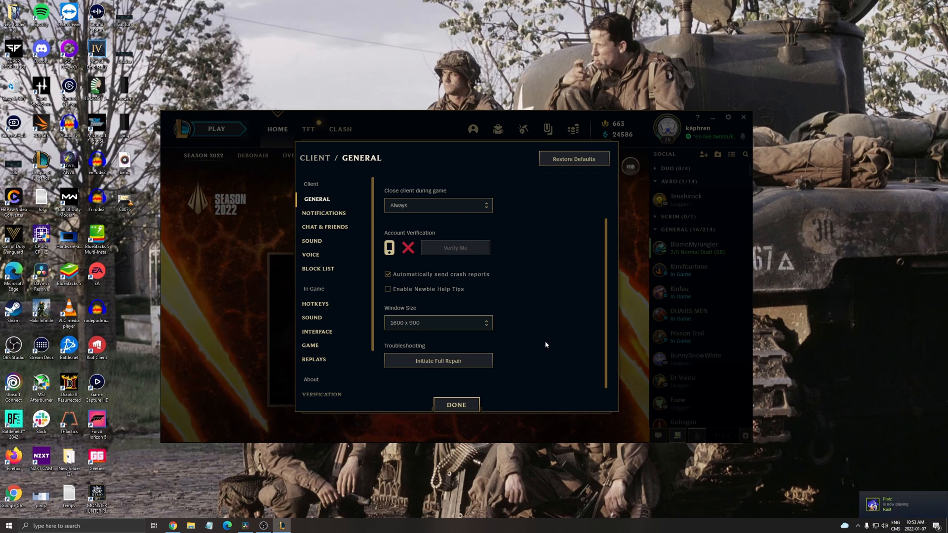
pyautogui.moveTo(463, 355)
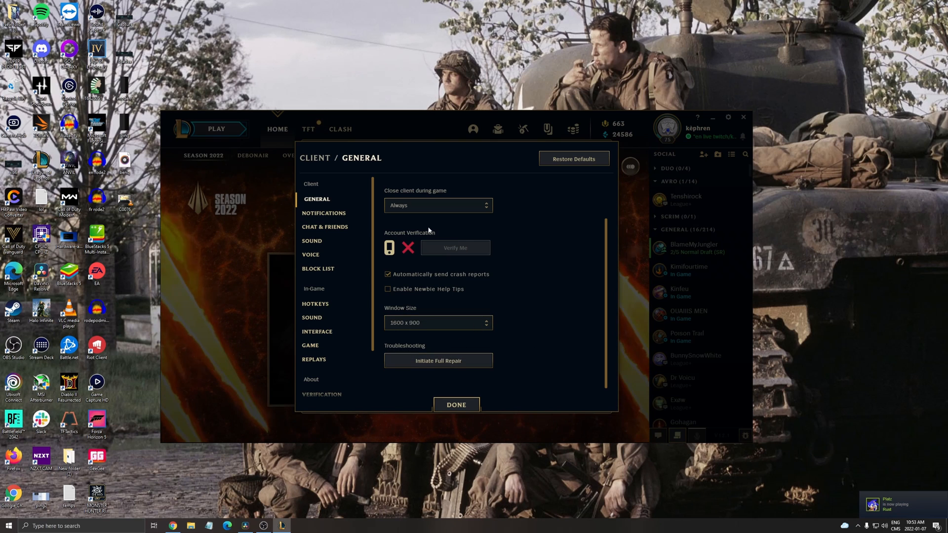
# Step: Tick 'Disable Esports notifications' in the Notifications settings
pyautogui.click(325, 213)
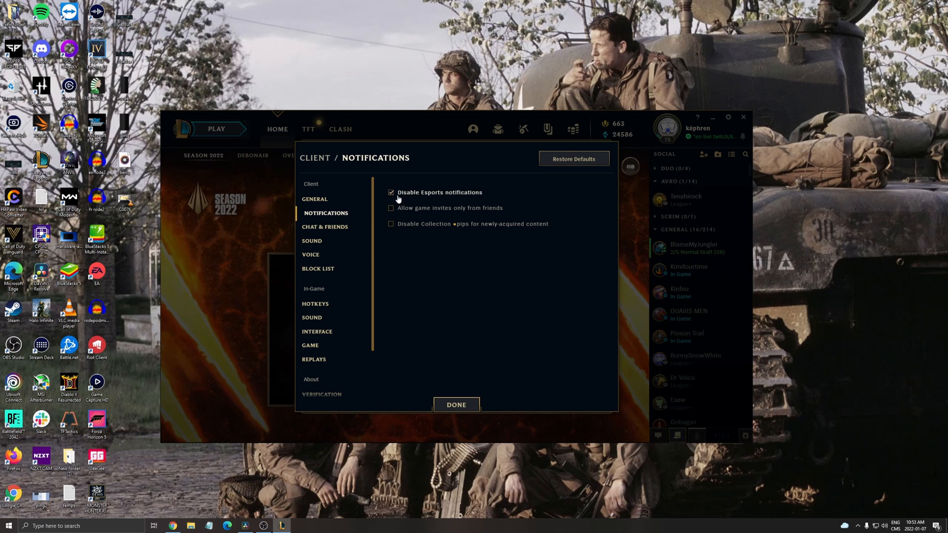
pyautogui.moveTo(562, 199)
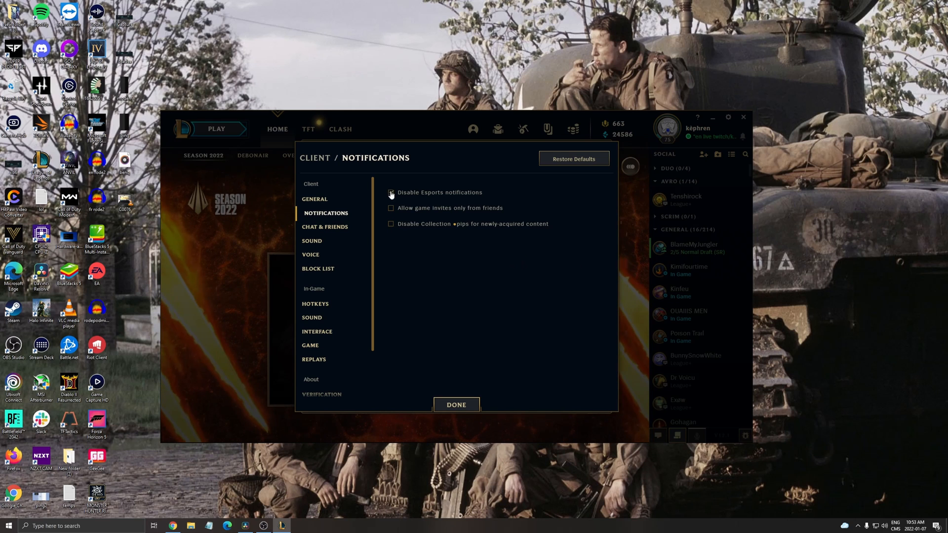
pyautogui.click(391, 192)
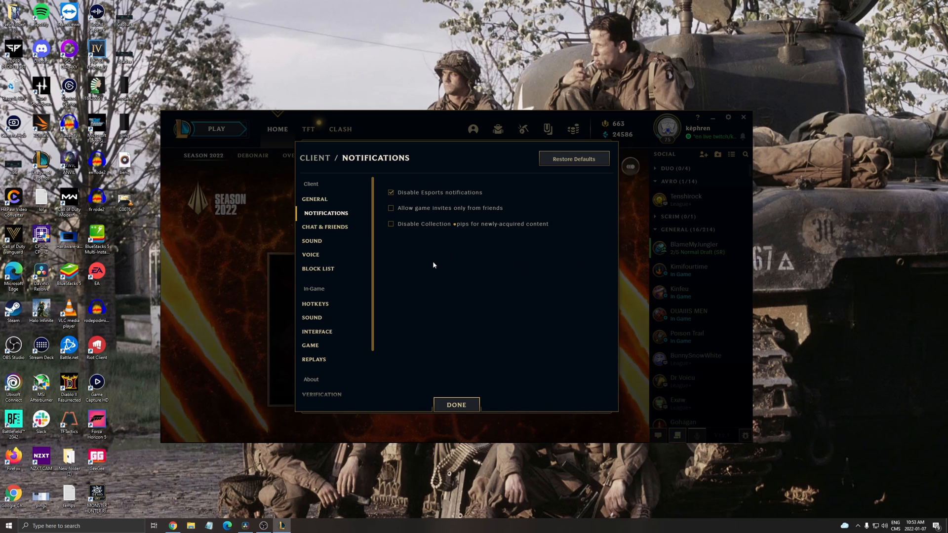
pyautogui.moveTo(533, 249)
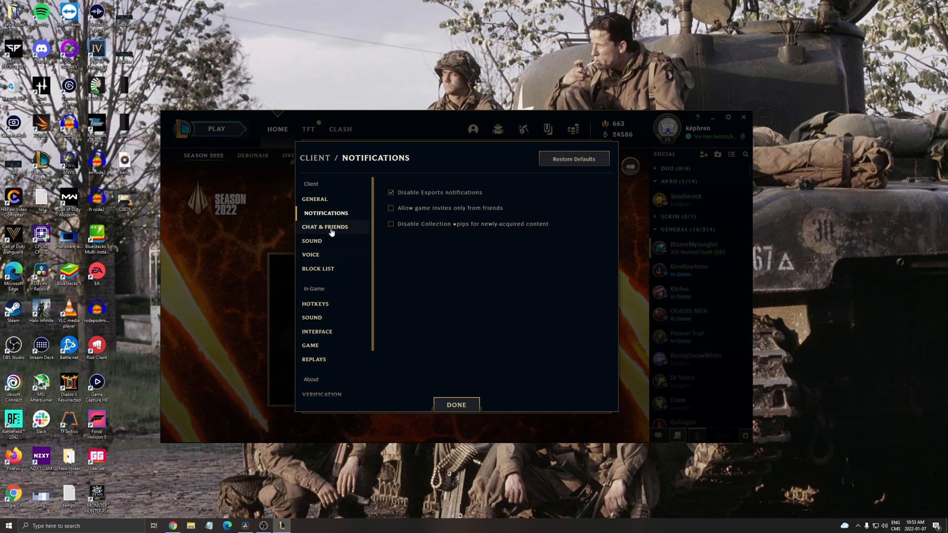
# Step: Check the In-Game Interface and Game settings with DX9 Legacy Mode kept, then click Done
pyautogui.scroll(-3)
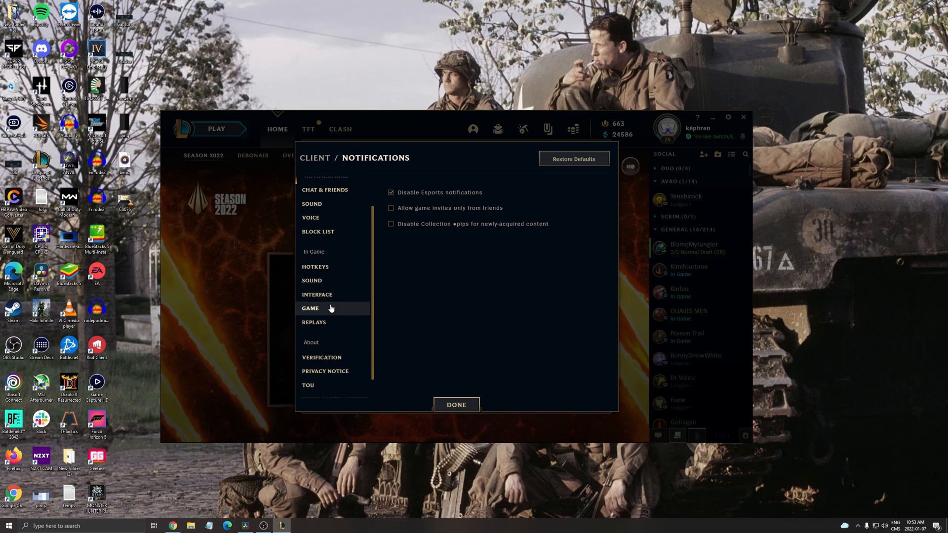
pyautogui.click(317, 294)
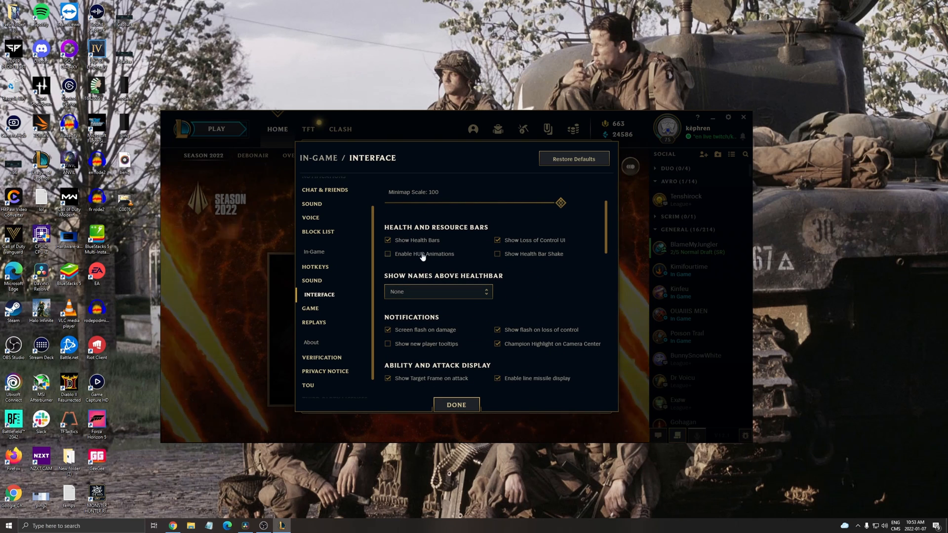
pyautogui.click(311, 308)
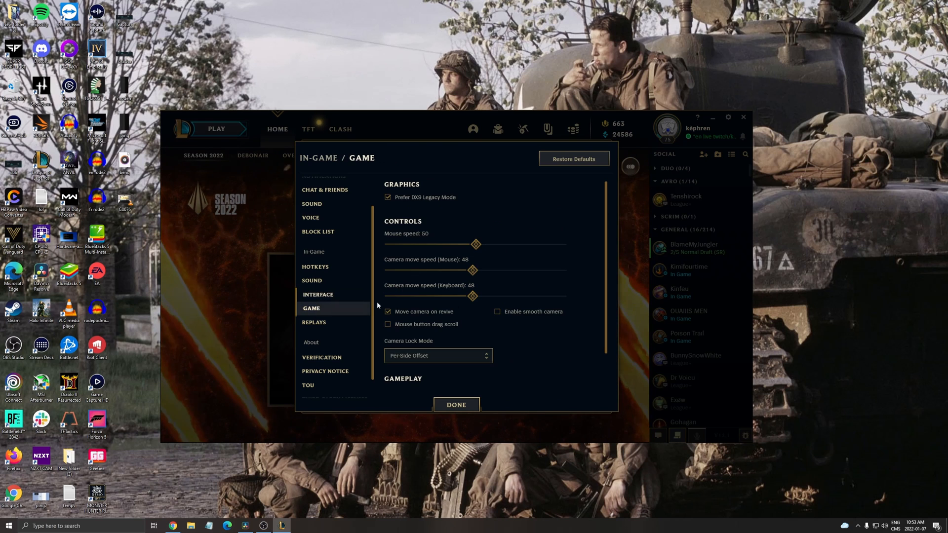
pyautogui.moveTo(482, 258)
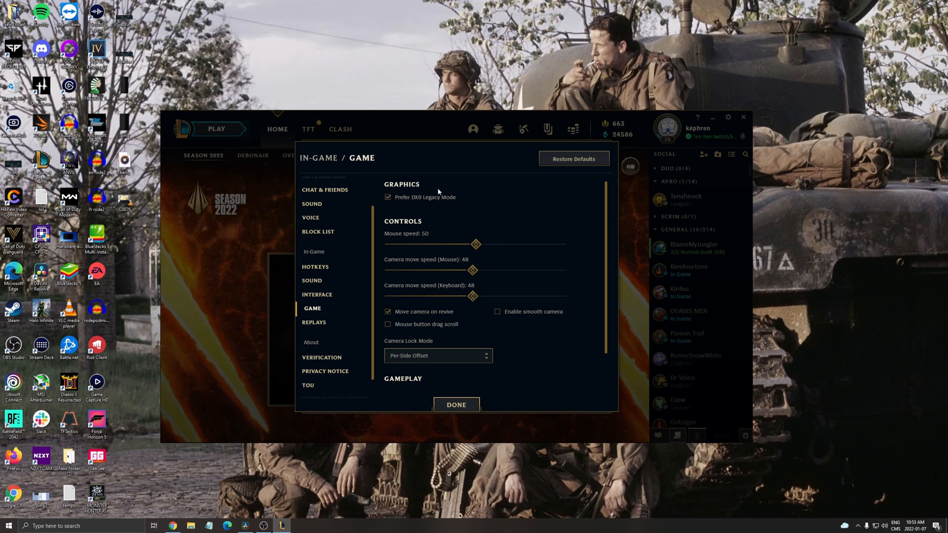
pyautogui.moveTo(441, 226)
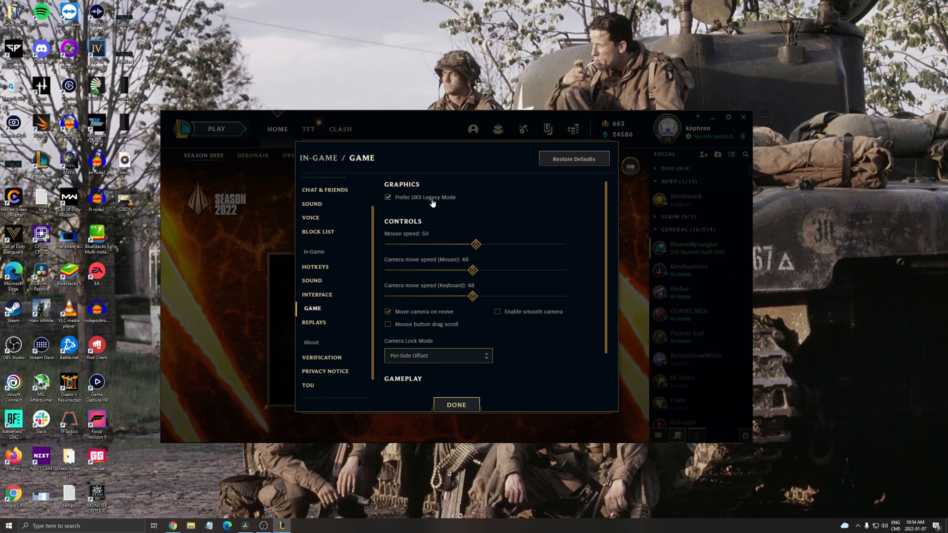
pyautogui.moveTo(471, 205)
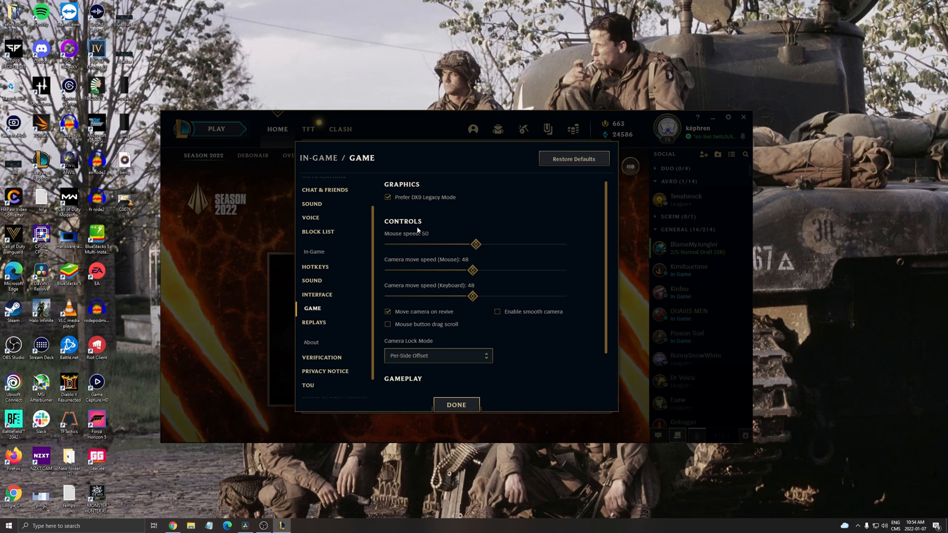
pyautogui.scroll(-3)
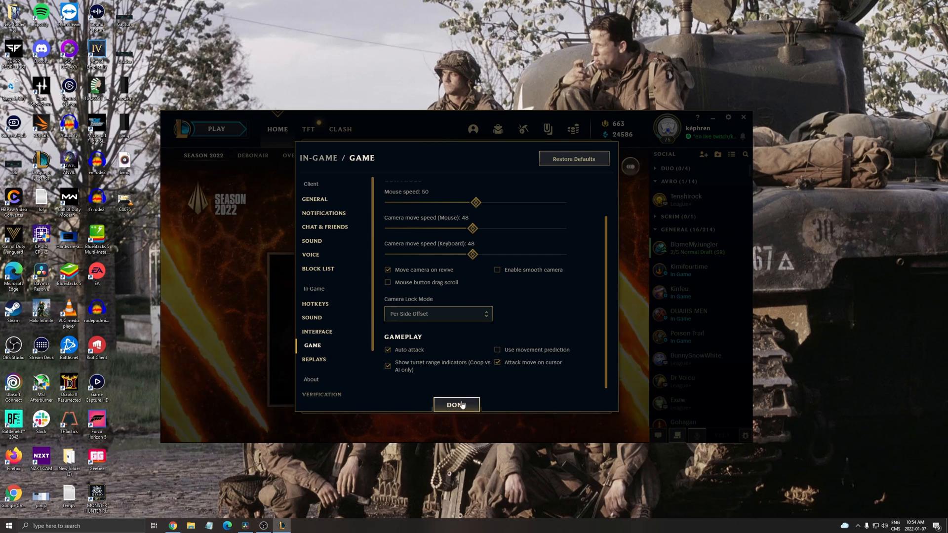
pyautogui.click(456, 404)
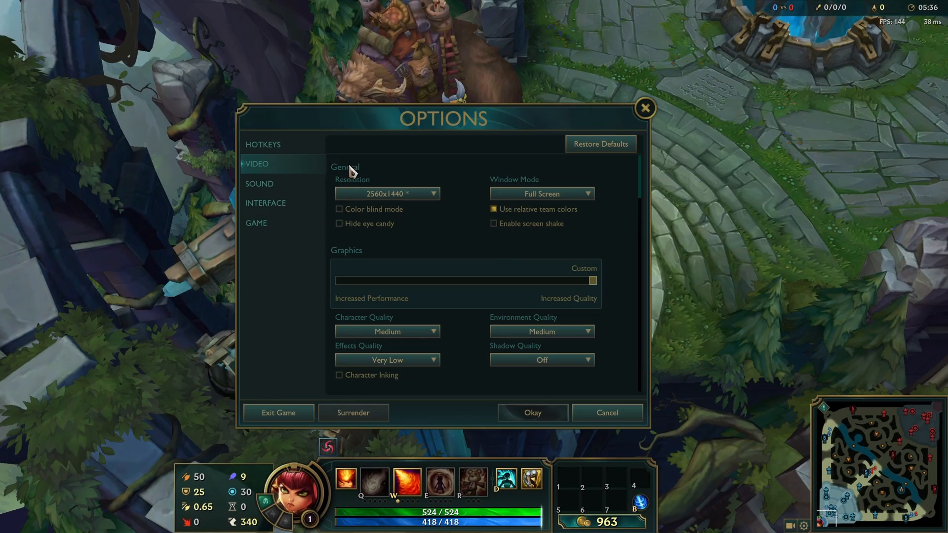
pyautogui.moveTo(429, 164)
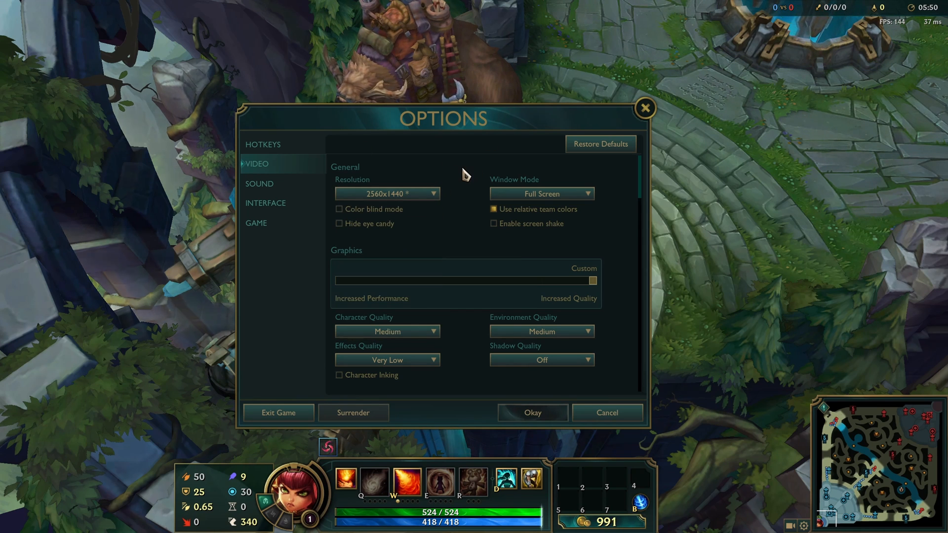
pyautogui.moveTo(450, 175)
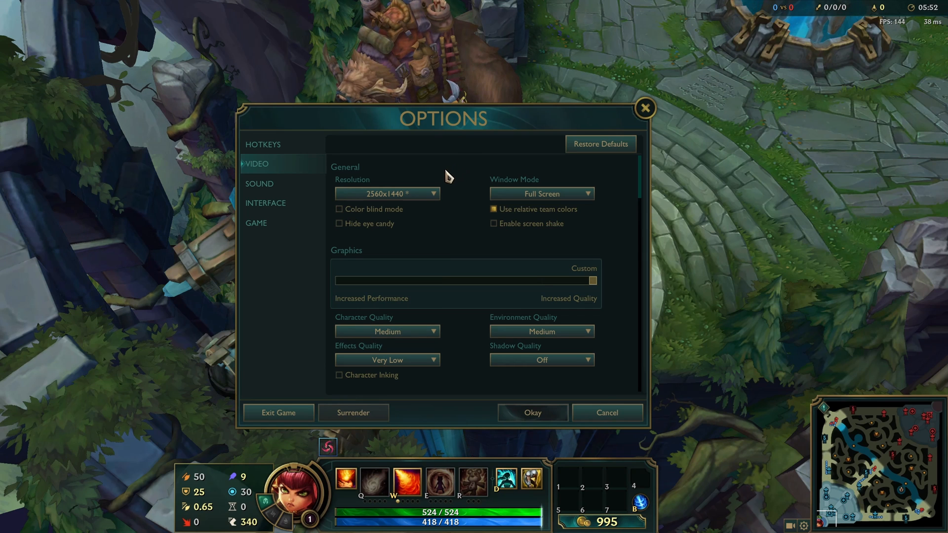
# Step: Set Window Mode to Full Screen and scroll down the Video options
pyautogui.click(541, 193)
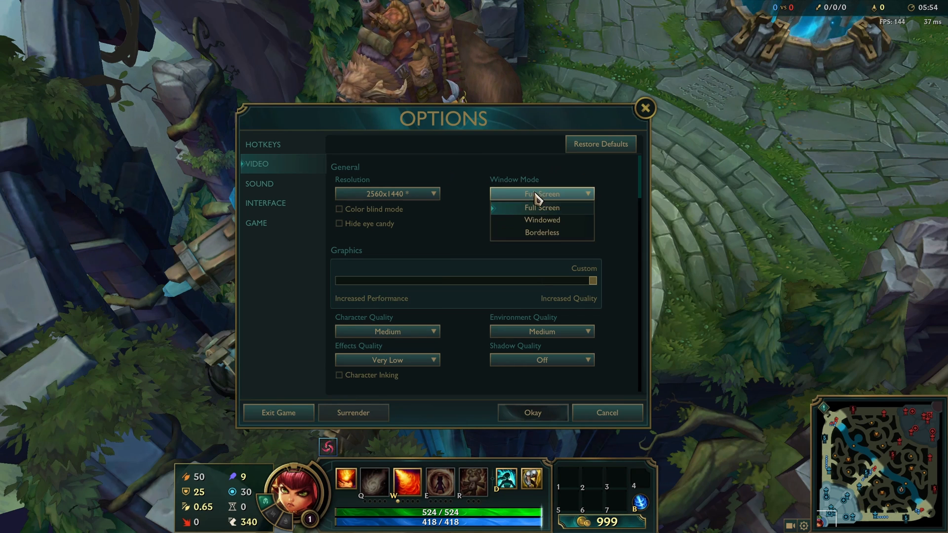
pyautogui.click(541, 207)
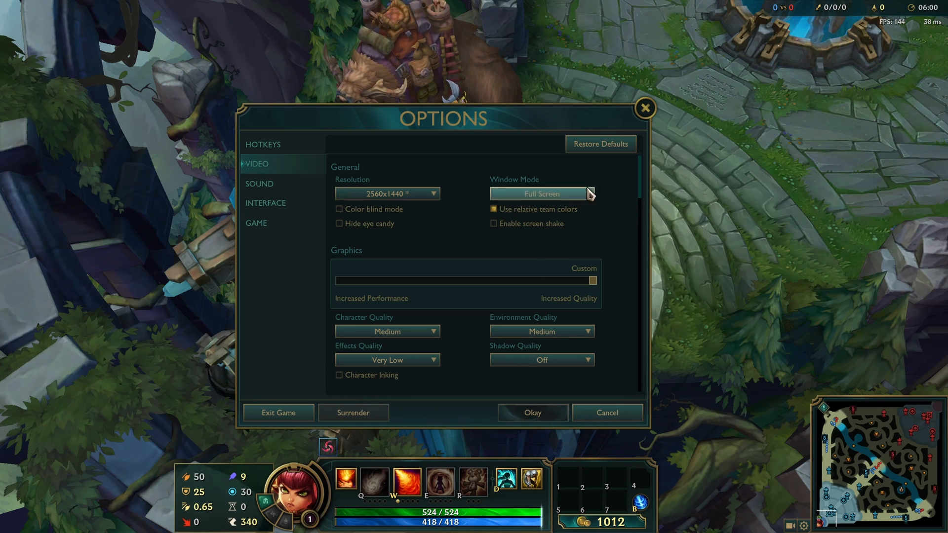
pyautogui.click(539, 193)
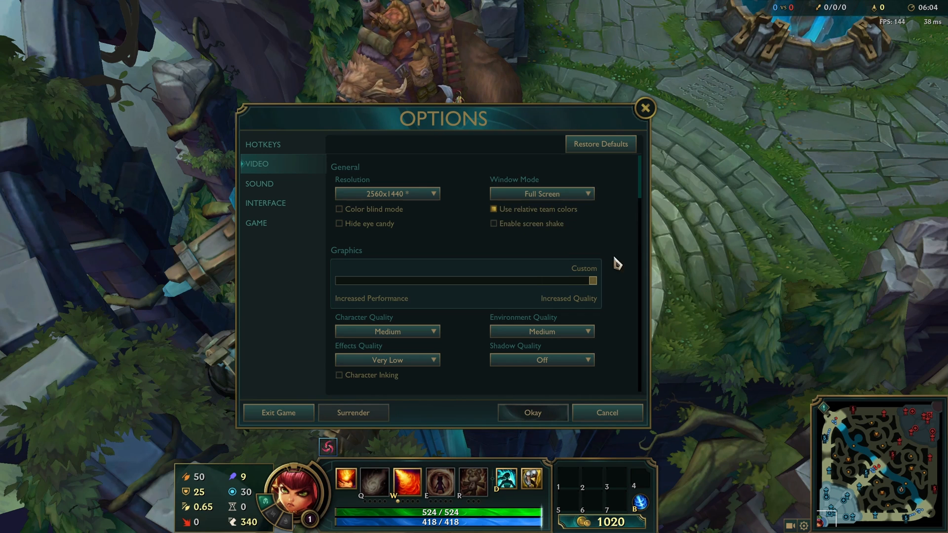
pyautogui.scroll(-3)
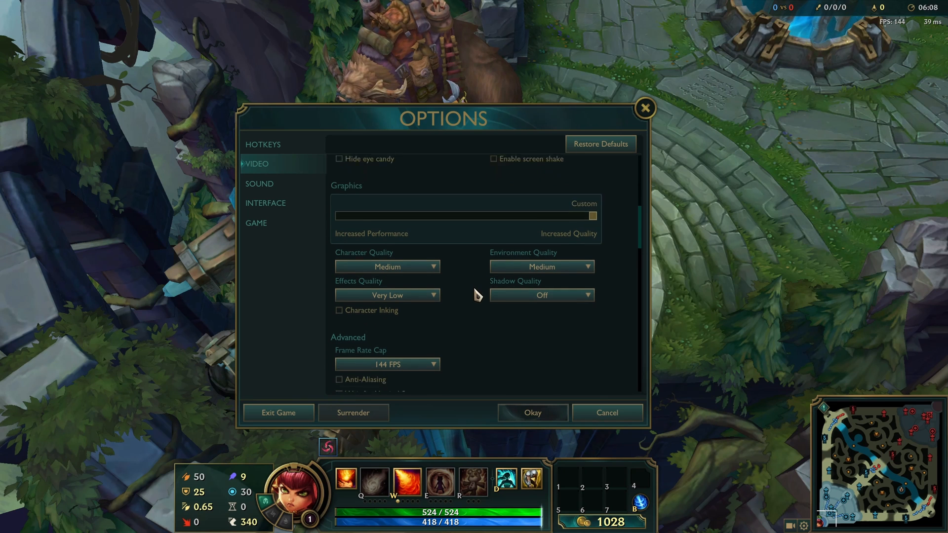
# Step: Set character quality to Medium, then open the Environment Quality dropdown
pyautogui.click(386, 266)
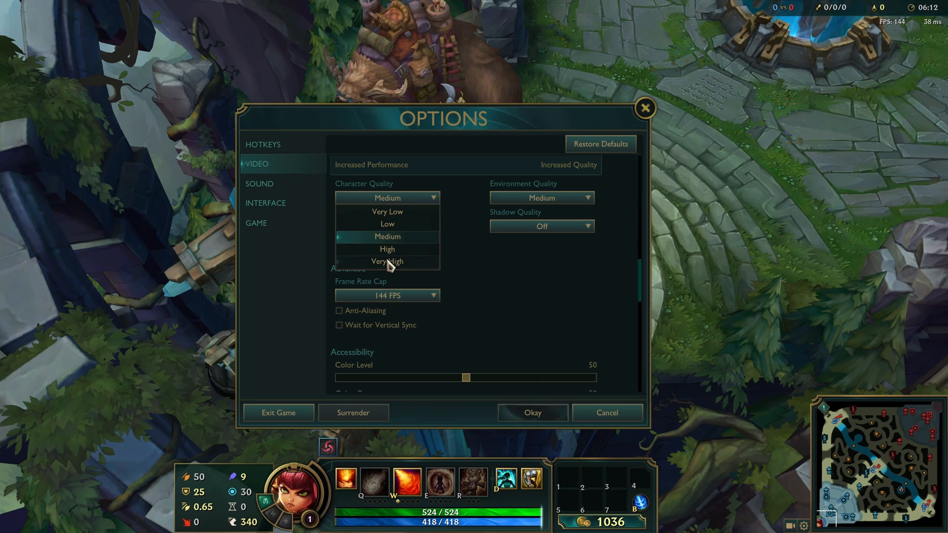
pyautogui.moveTo(390, 242)
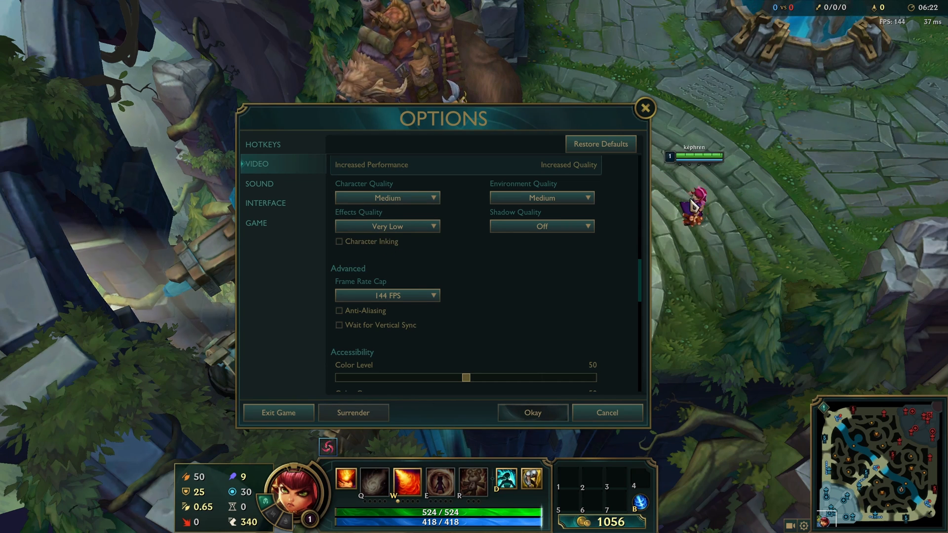
pyautogui.moveTo(387, 295)
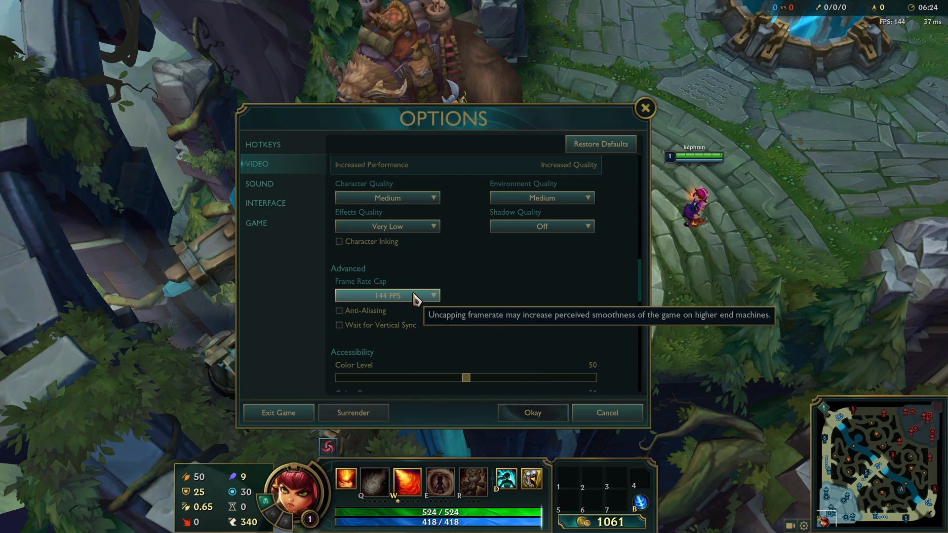
pyautogui.moveTo(498, 337)
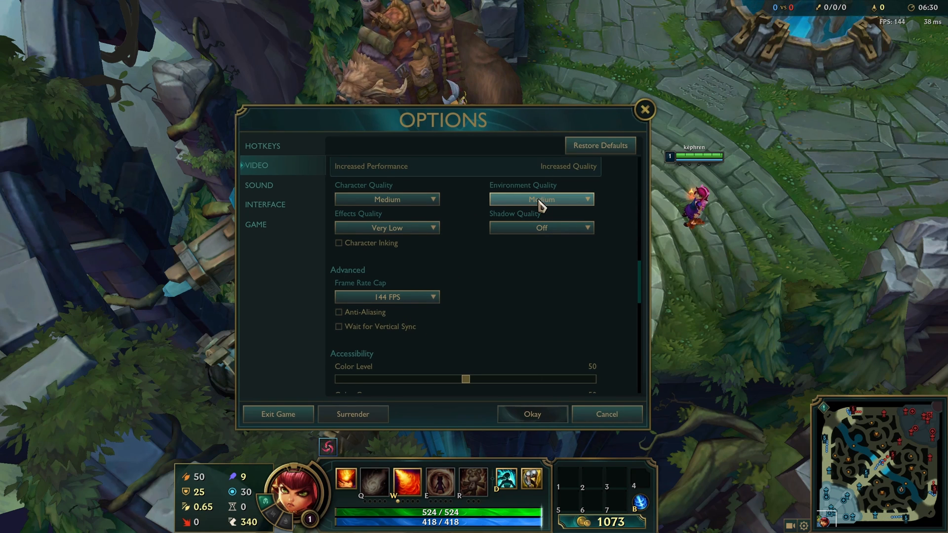
pyautogui.click(539, 200)
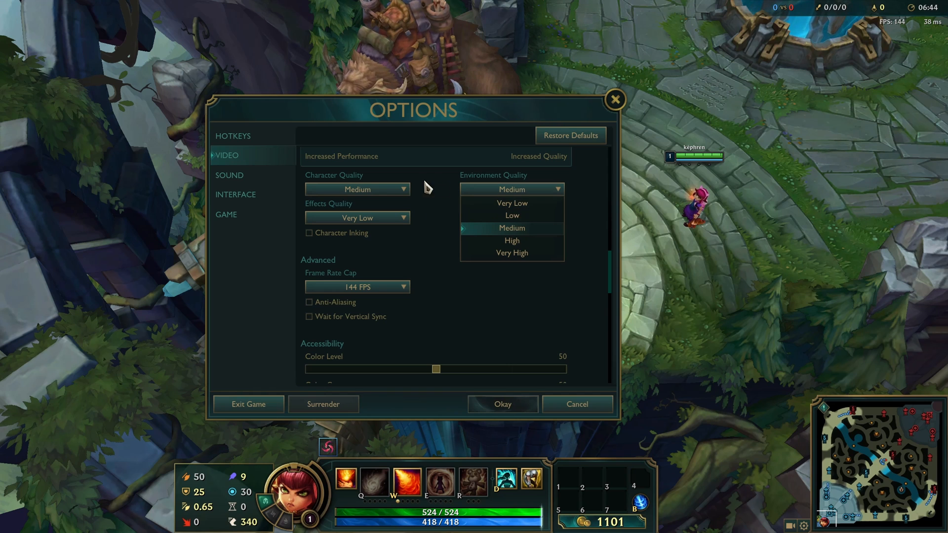
pyautogui.moveTo(517, 242)
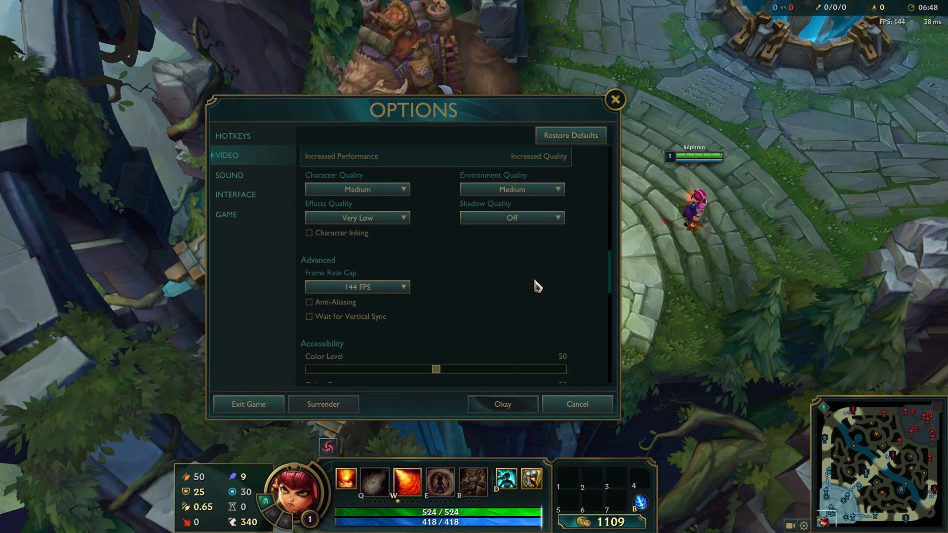
pyautogui.click(356, 218)
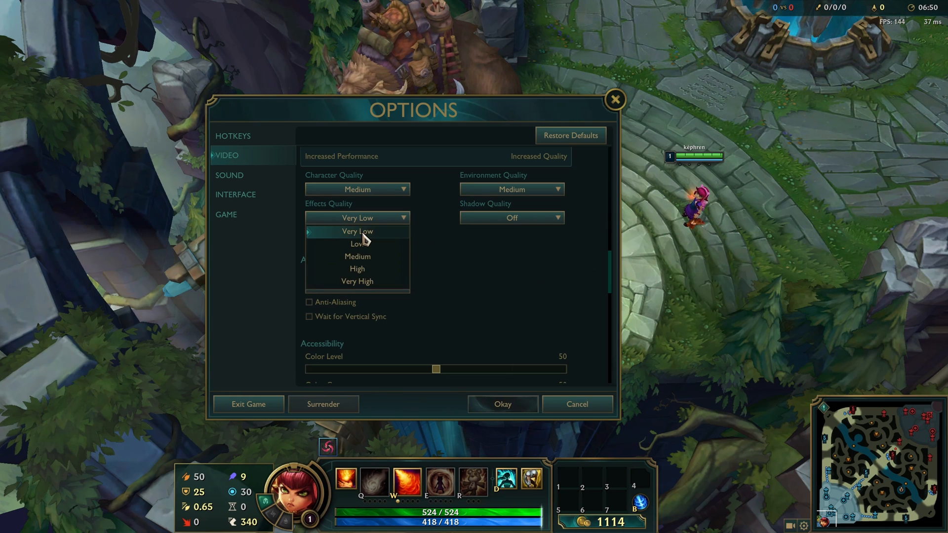
pyautogui.click(356, 232)
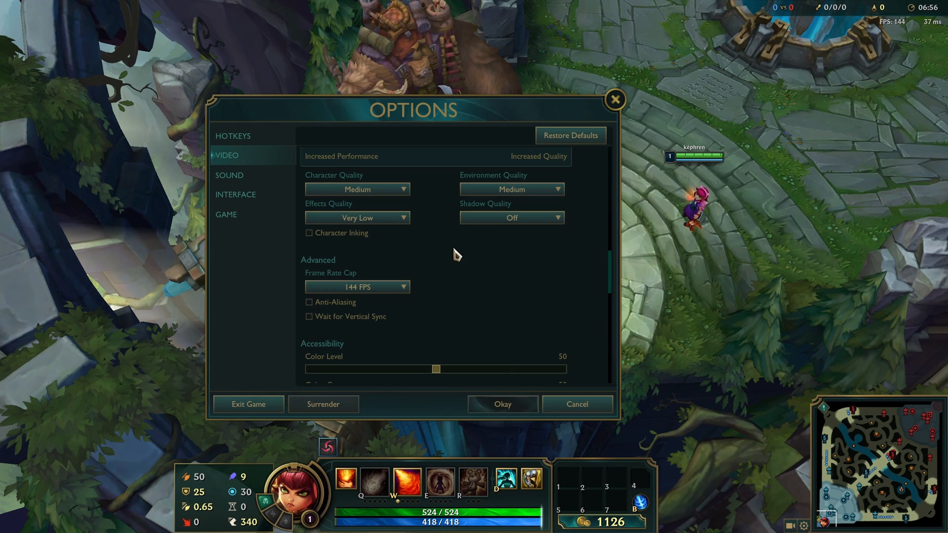
pyautogui.moveTo(337, 213)
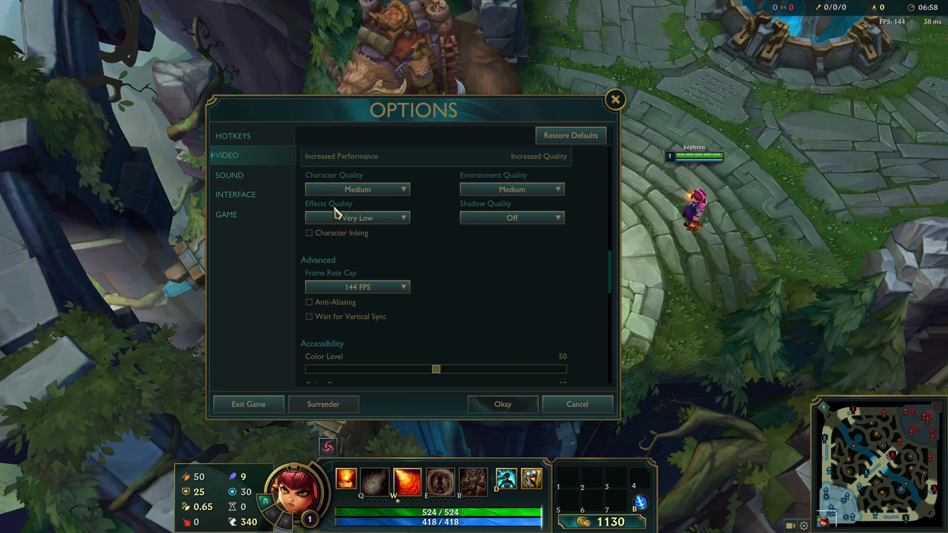
pyautogui.moveTo(517, 242)
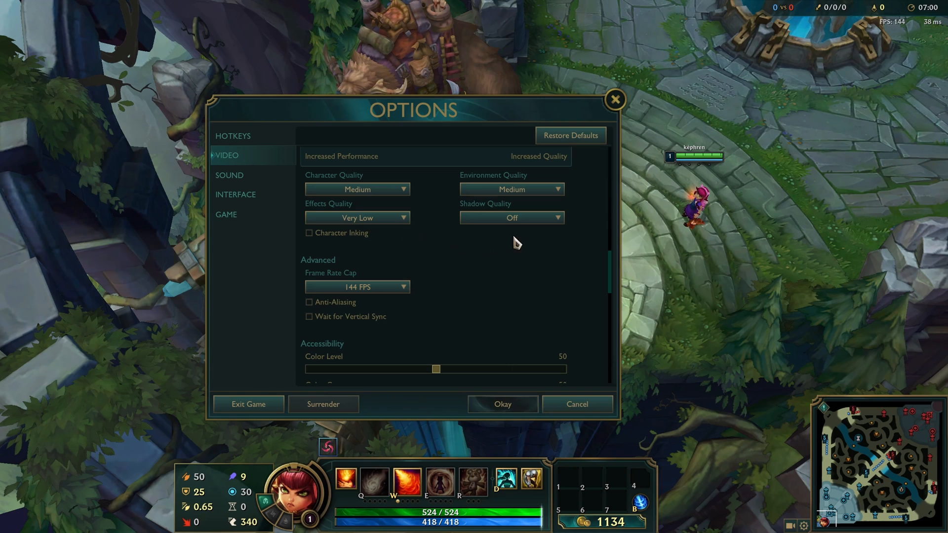
pyautogui.click(510, 218)
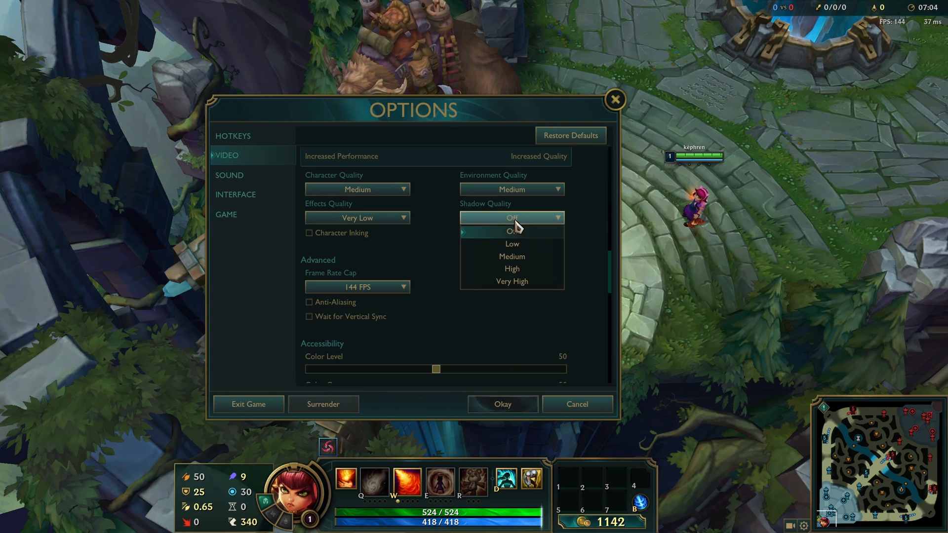
pyautogui.click(513, 231)
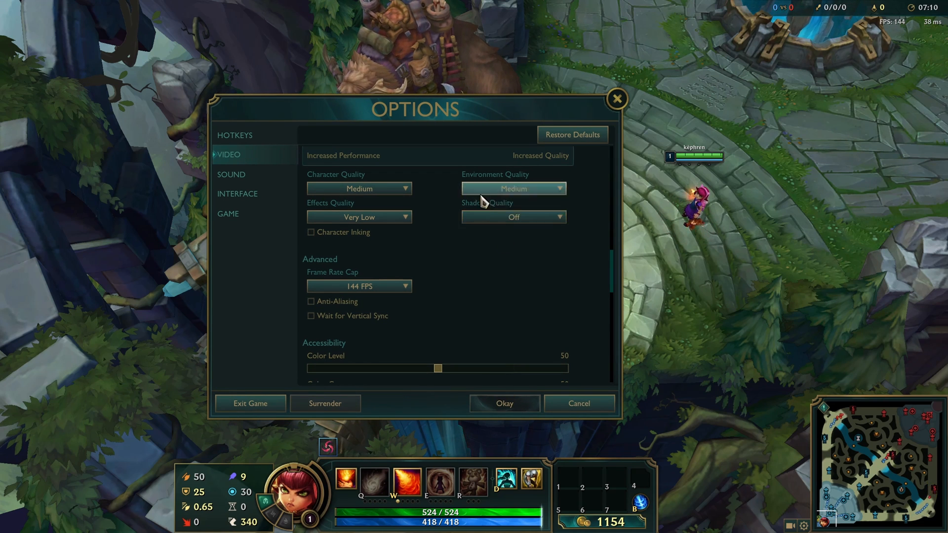
pyautogui.moveTo(520, 283)
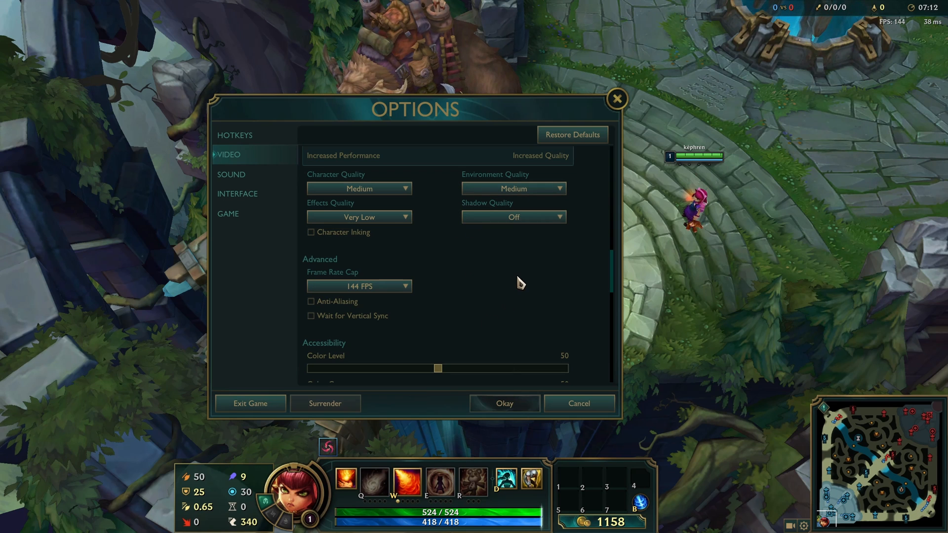
pyautogui.moveTo(522, 282)
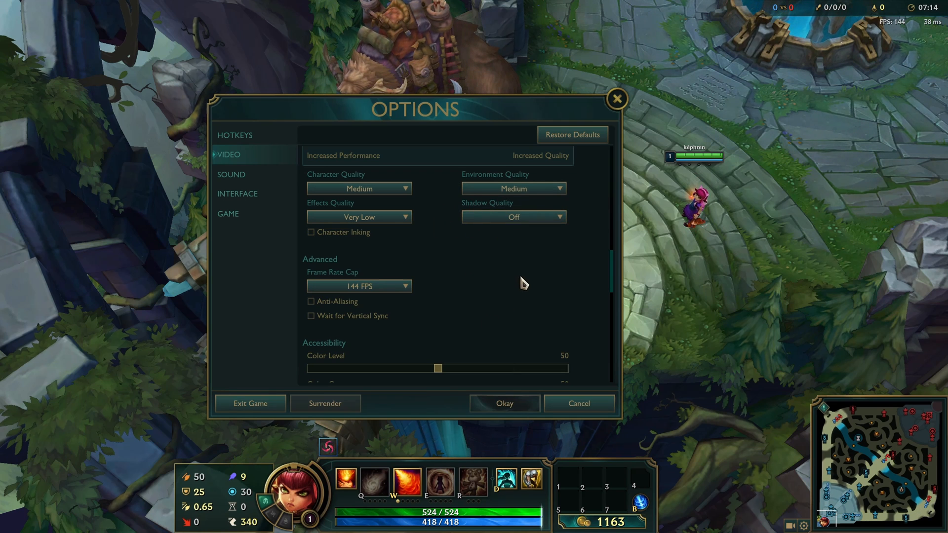
pyautogui.scroll(-3)
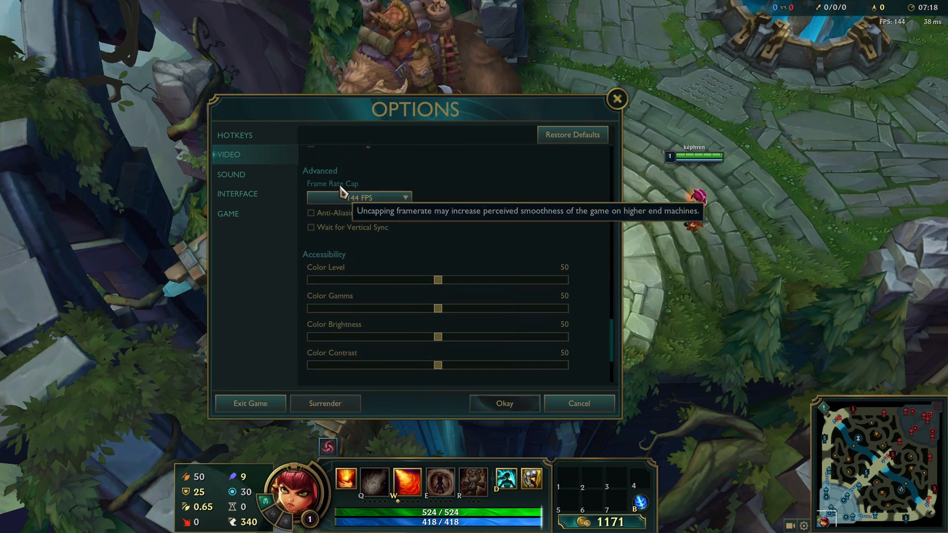
pyautogui.moveTo(474, 209)
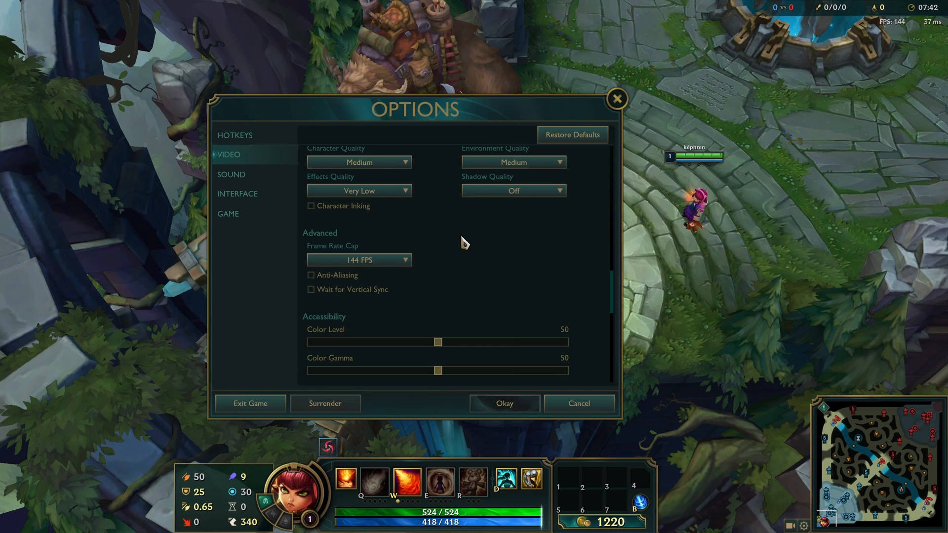
pyautogui.moveTo(484, 278)
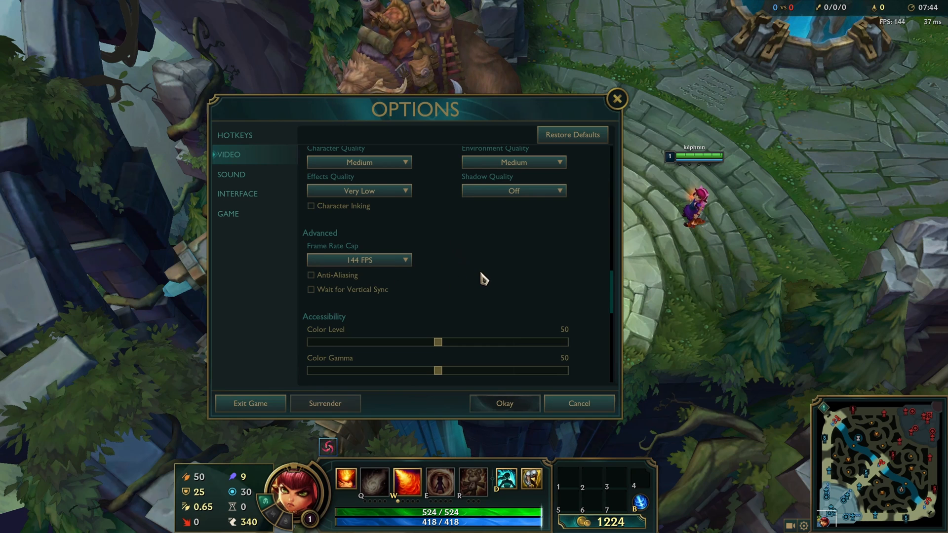
pyautogui.click(359, 260)
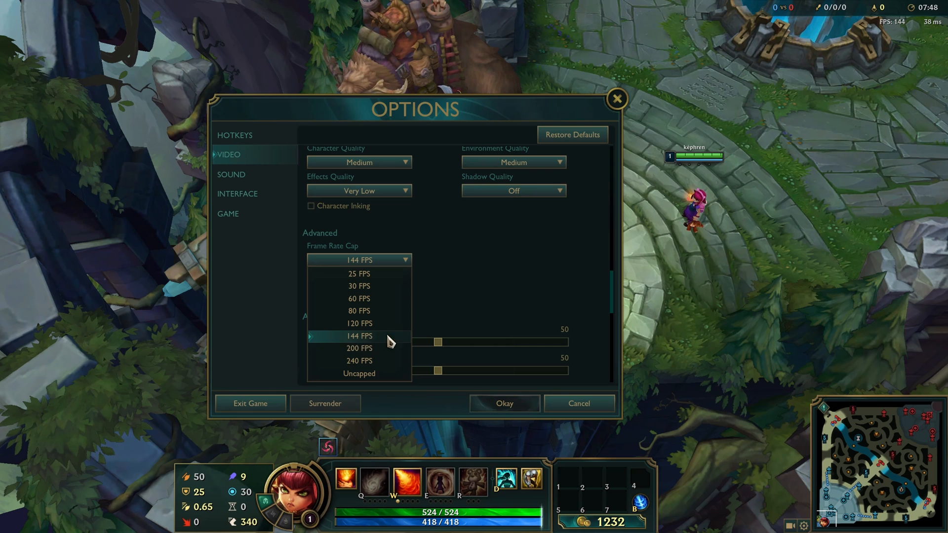
pyautogui.moveTo(350, 356)
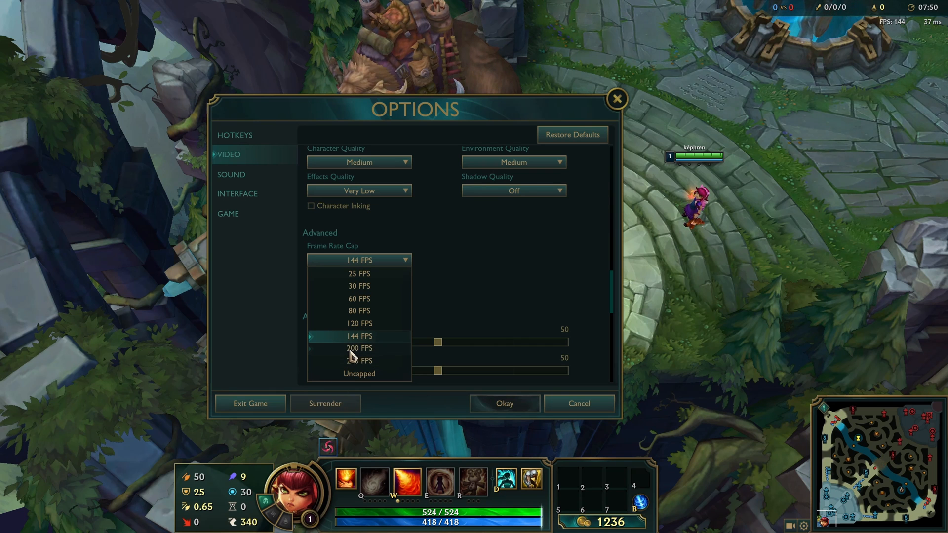
pyautogui.click(358, 335)
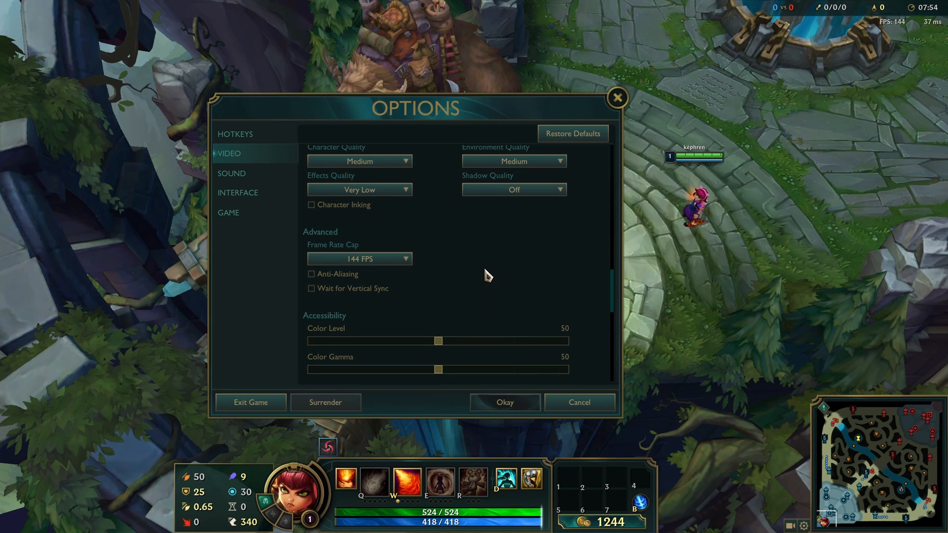
pyautogui.moveTo(323, 282)
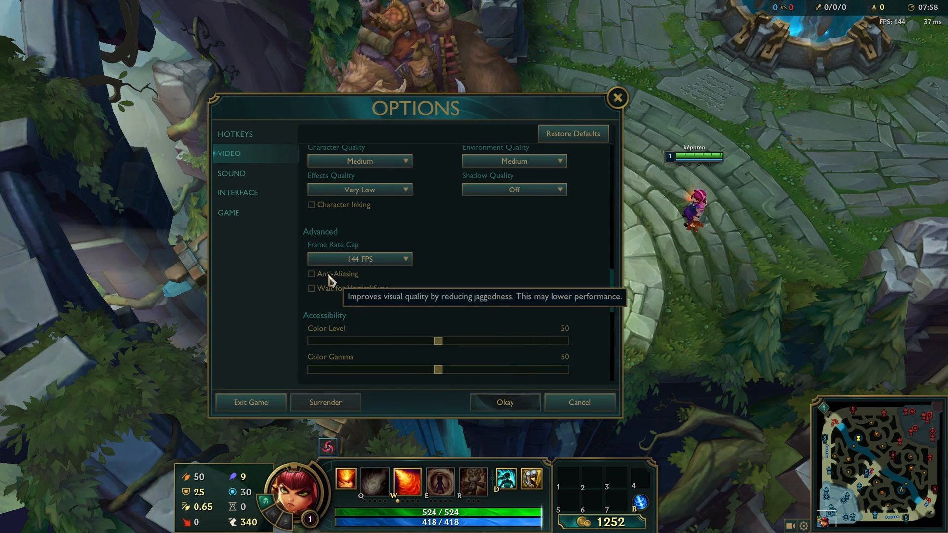
pyautogui.moveTo(752, 68)
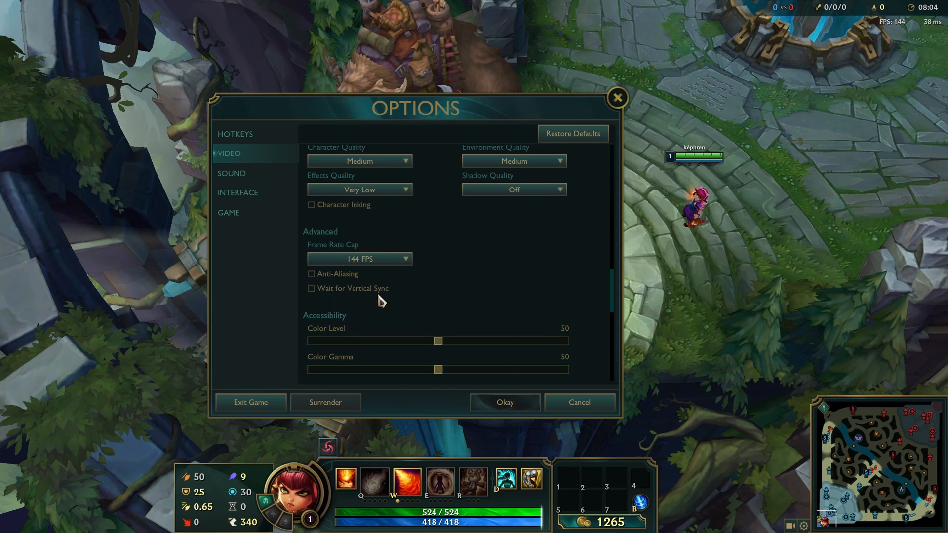
pyautogui.scroll(-3)
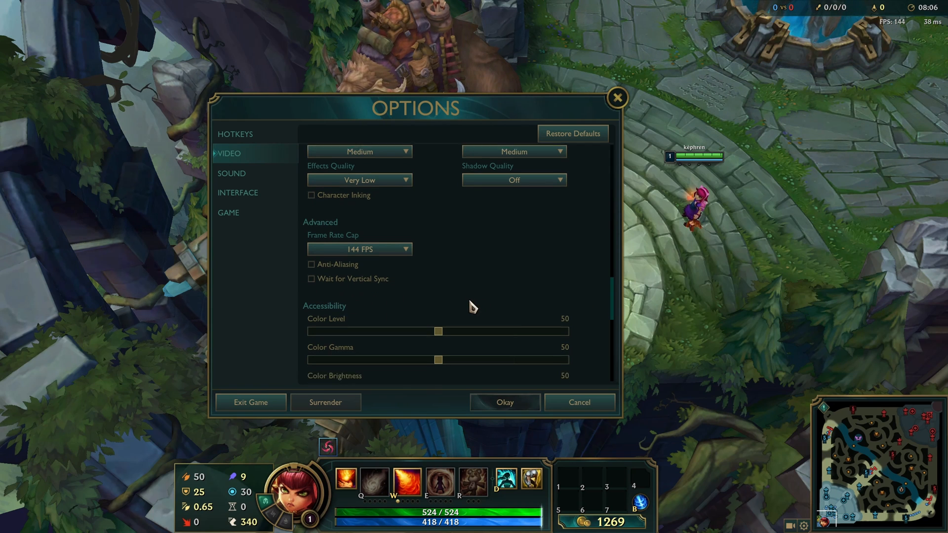
pyautogui.scroll(-3)
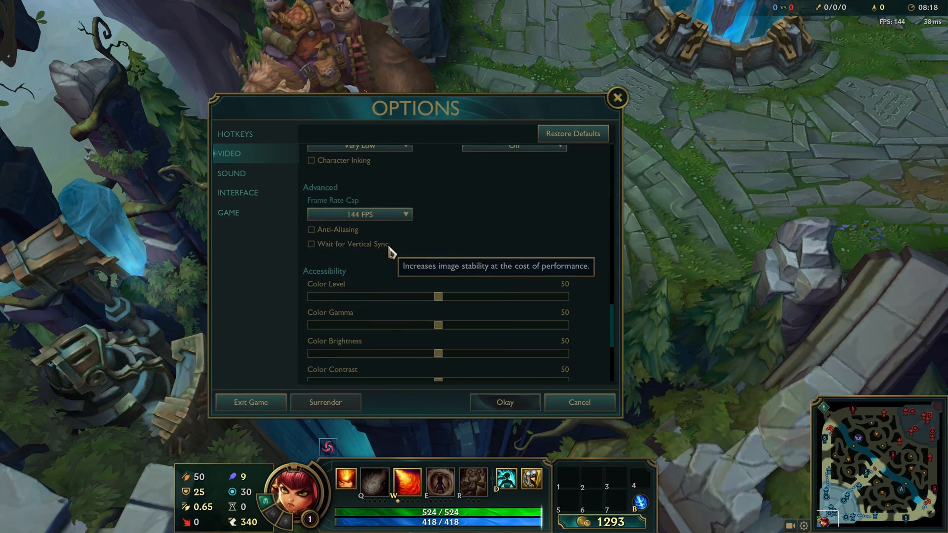
pyautogui.moveTo(392, 255)
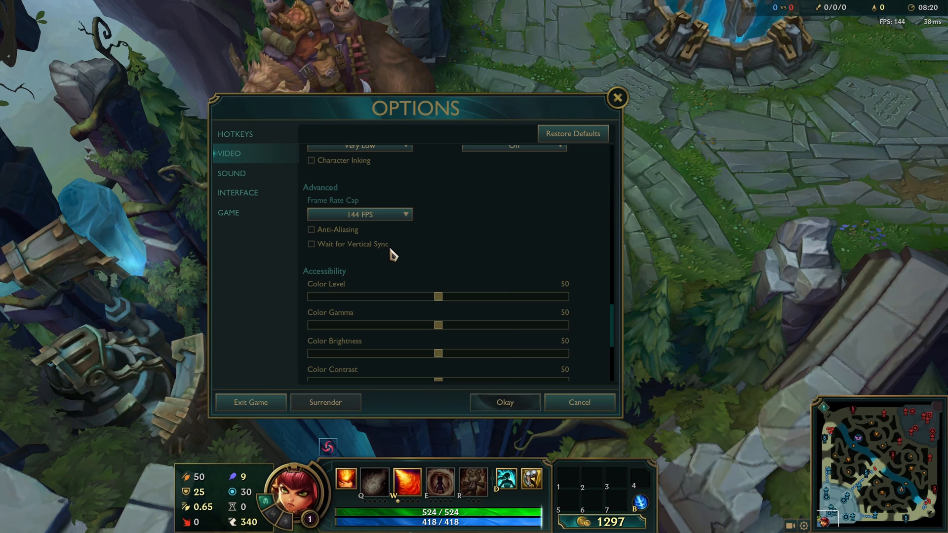